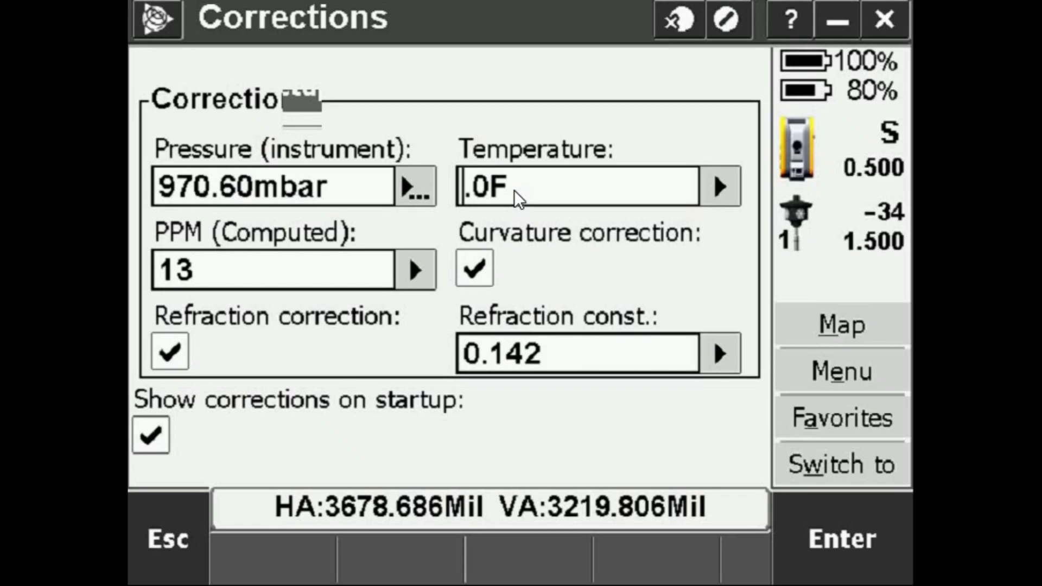
- Enter 91°F temperature with 980 mbar pressure for 20 PPM, and accept the corrections
text(91)
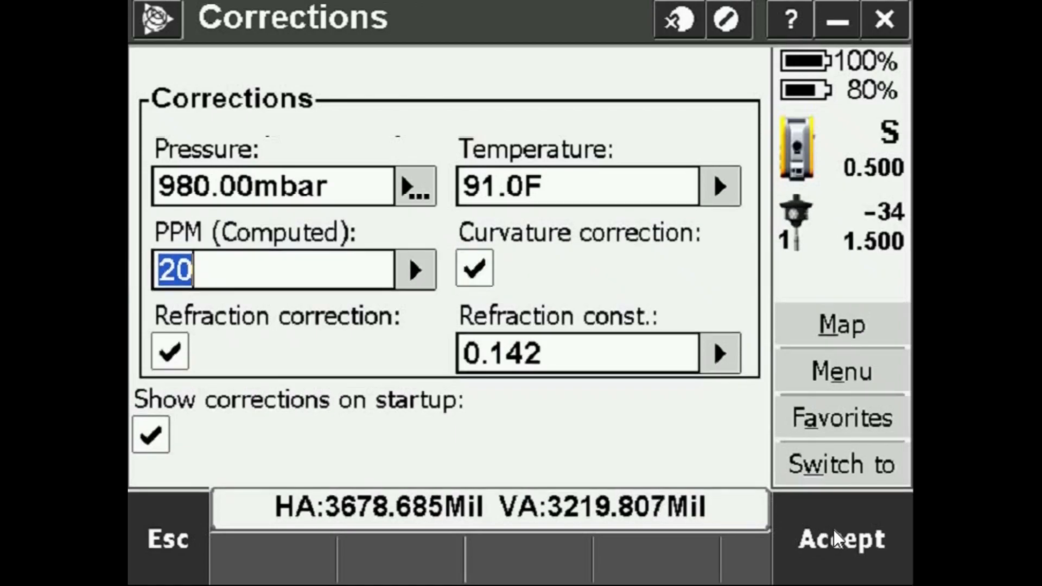
click(841, 538)
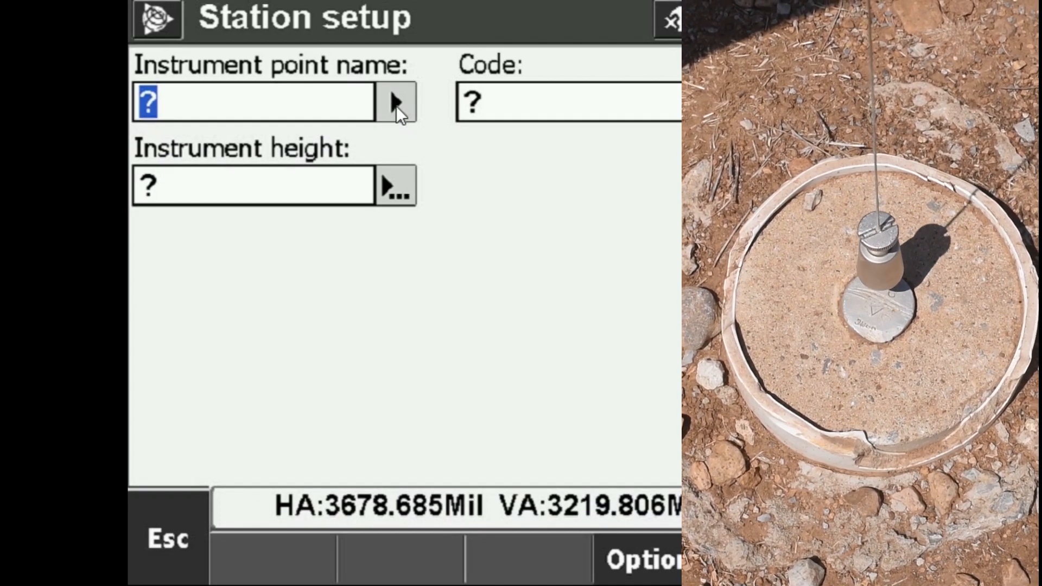
- Check the stored-points list for the instrument point, find no items, and reopen the entry menu
click(396, 102)
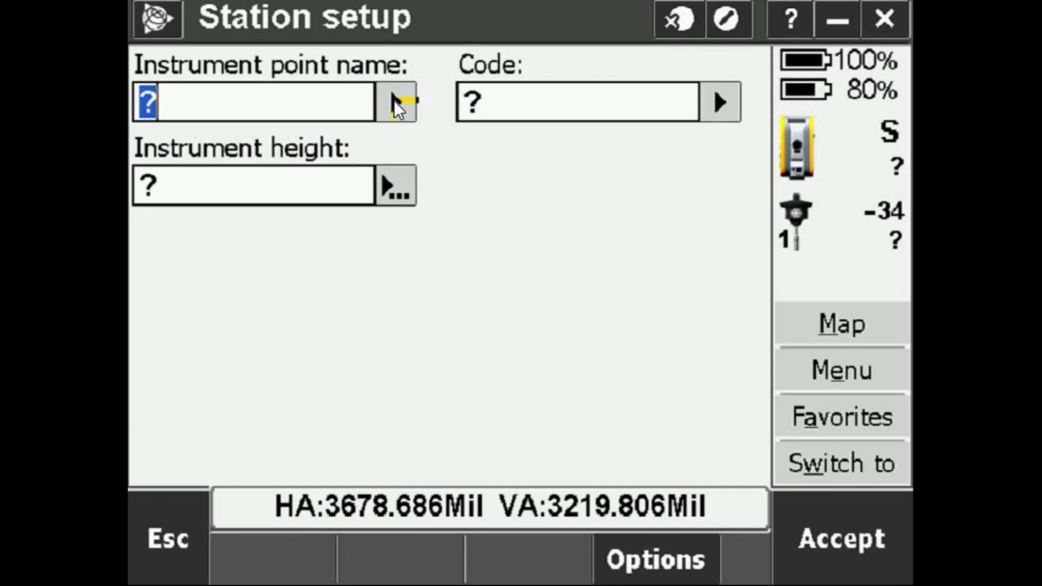
click(396, 101)
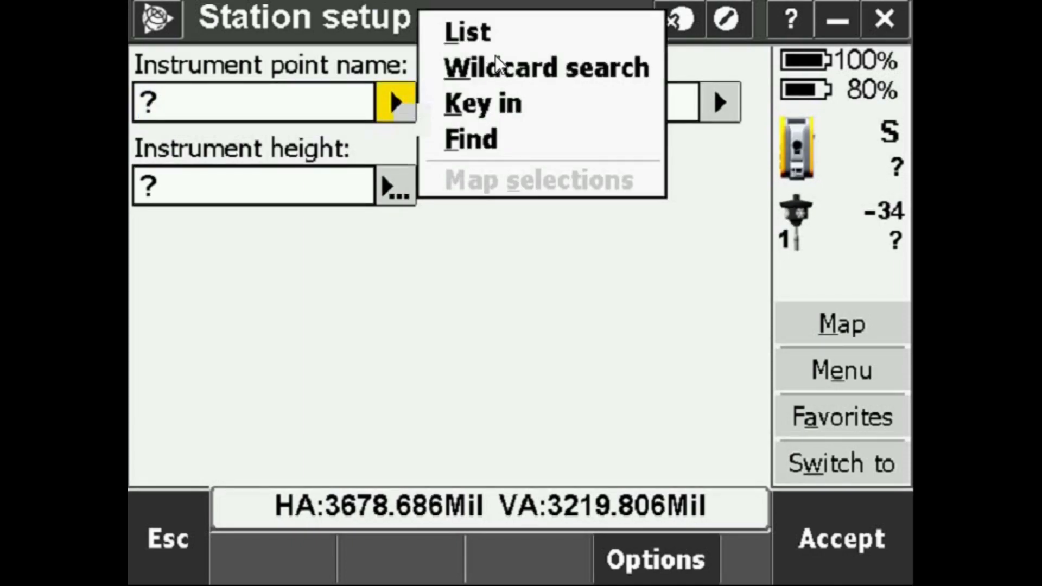
click(482, 103)
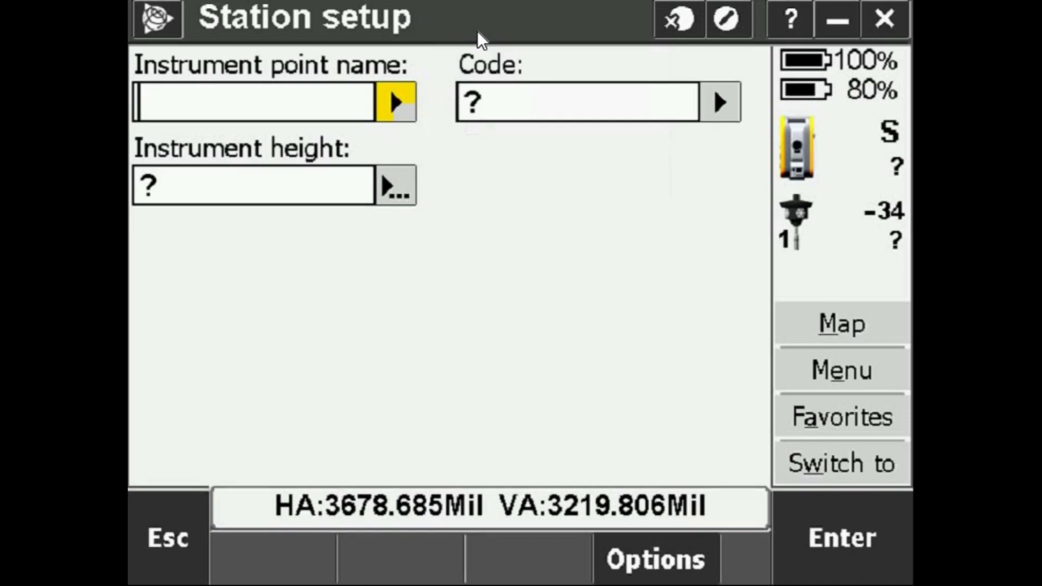
click(395, 102)
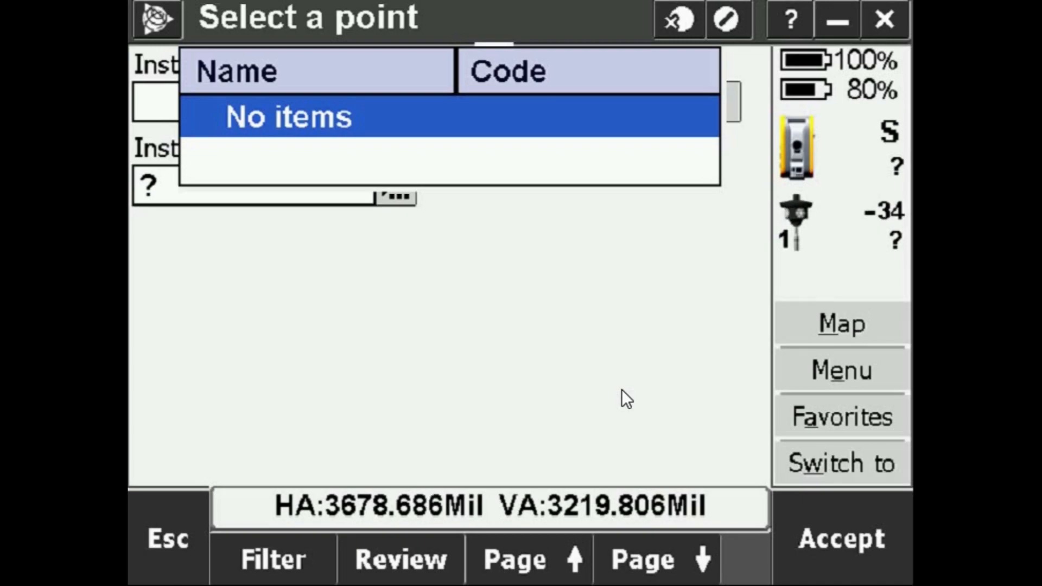
mouse_move(246, 431)
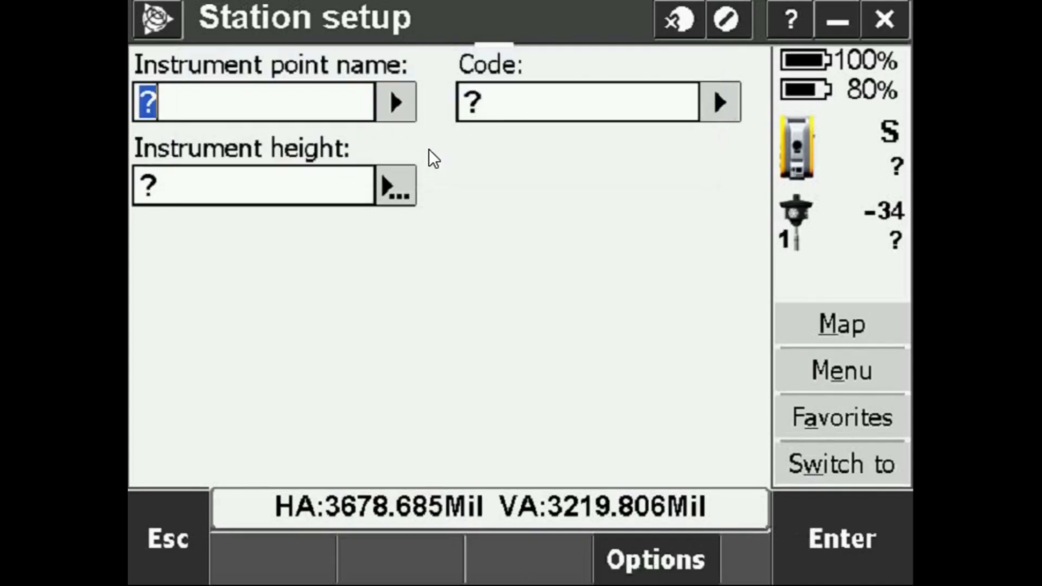
click(396, 102)
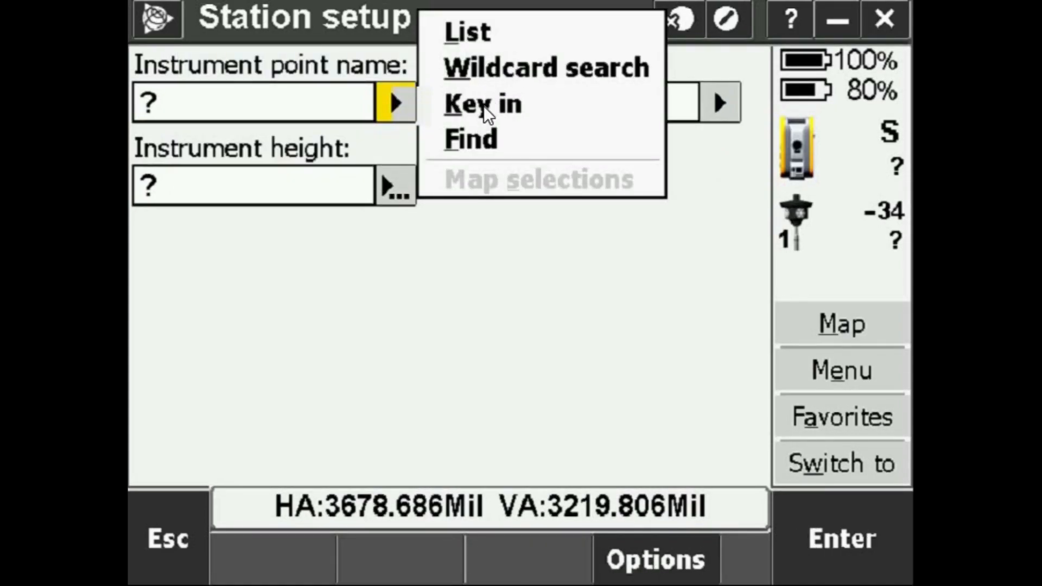
- Key in new instrument point pc 29 with easting 556289.212 m
click(481, 104)
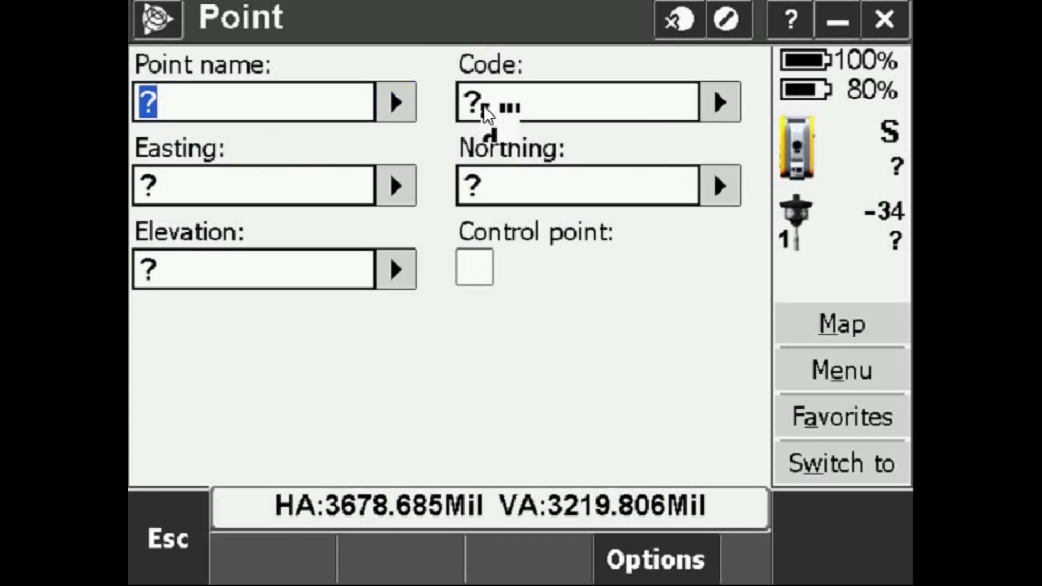
text(pc 2)
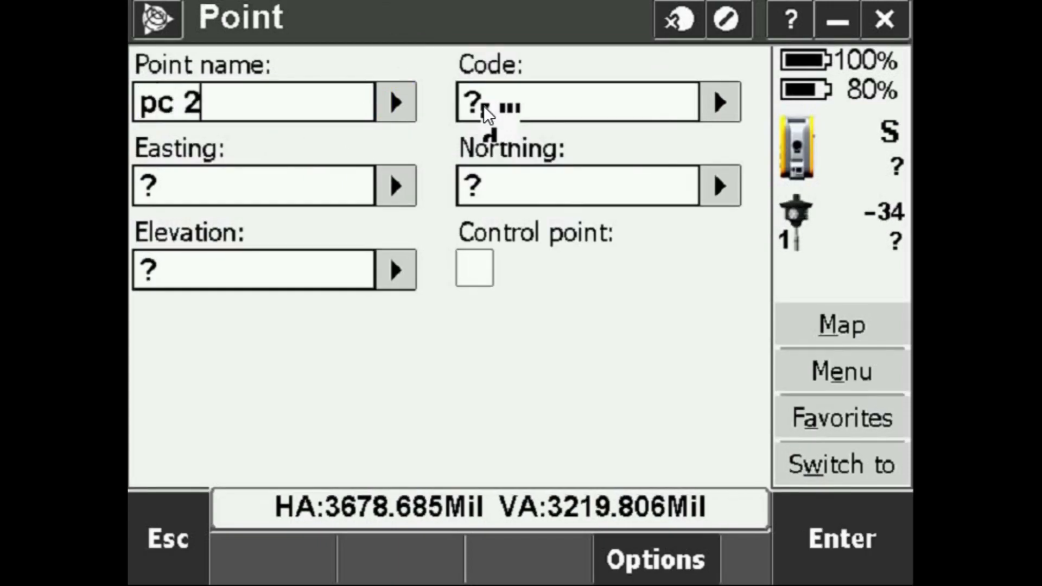
text(9)
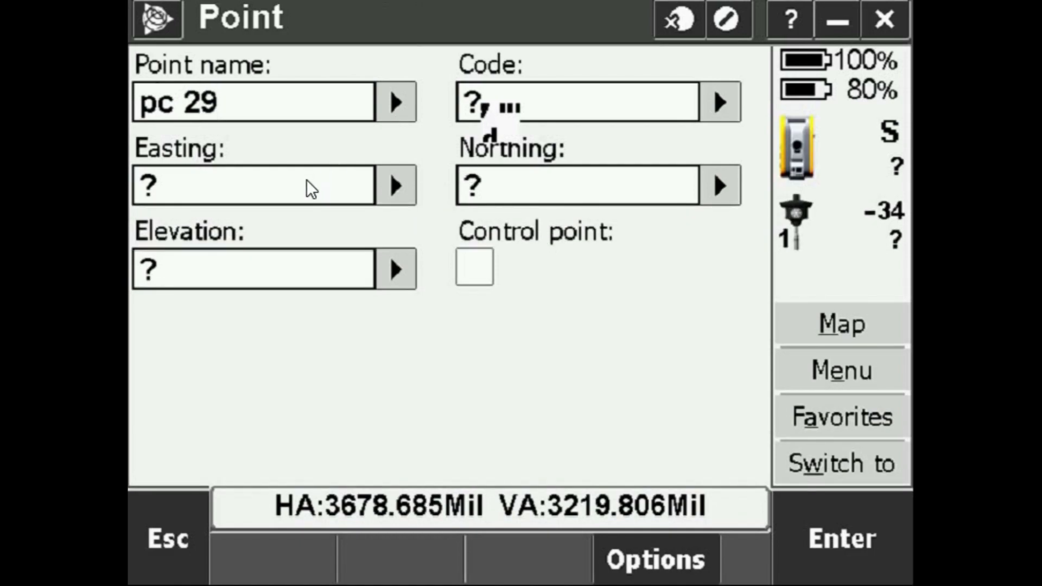
text(5)
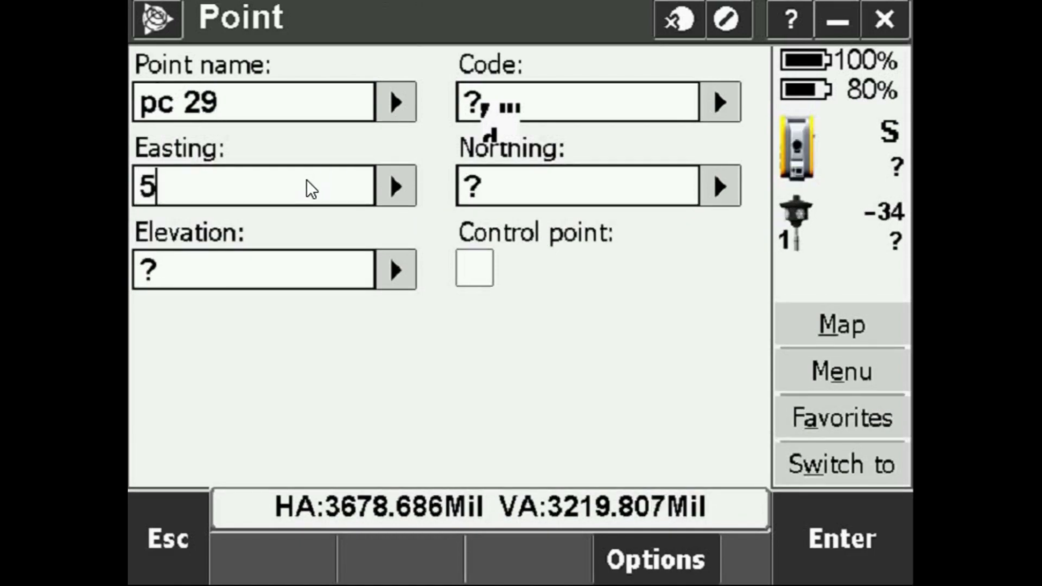
text(56)
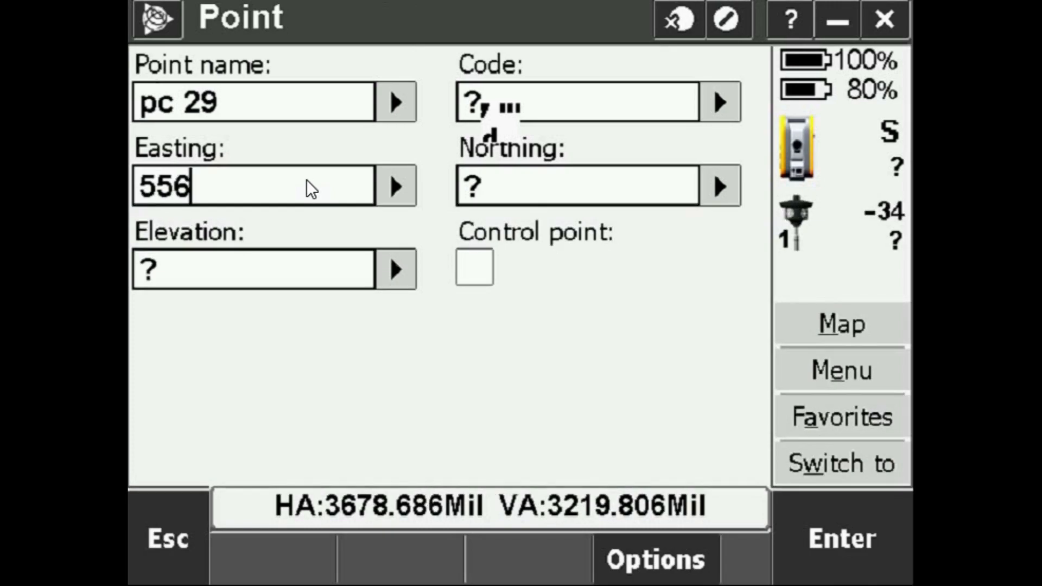
text(289)
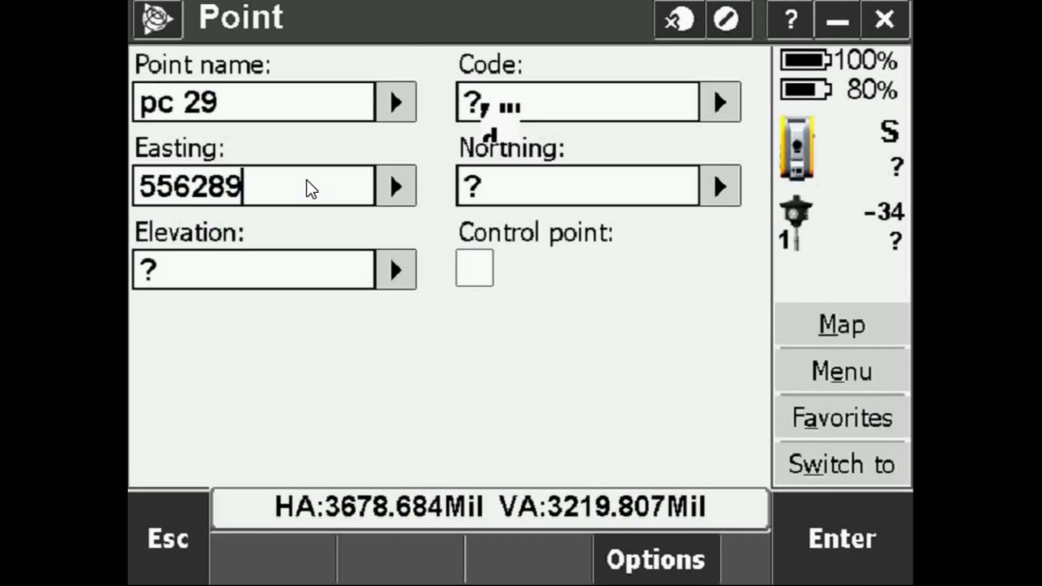
text(.212)
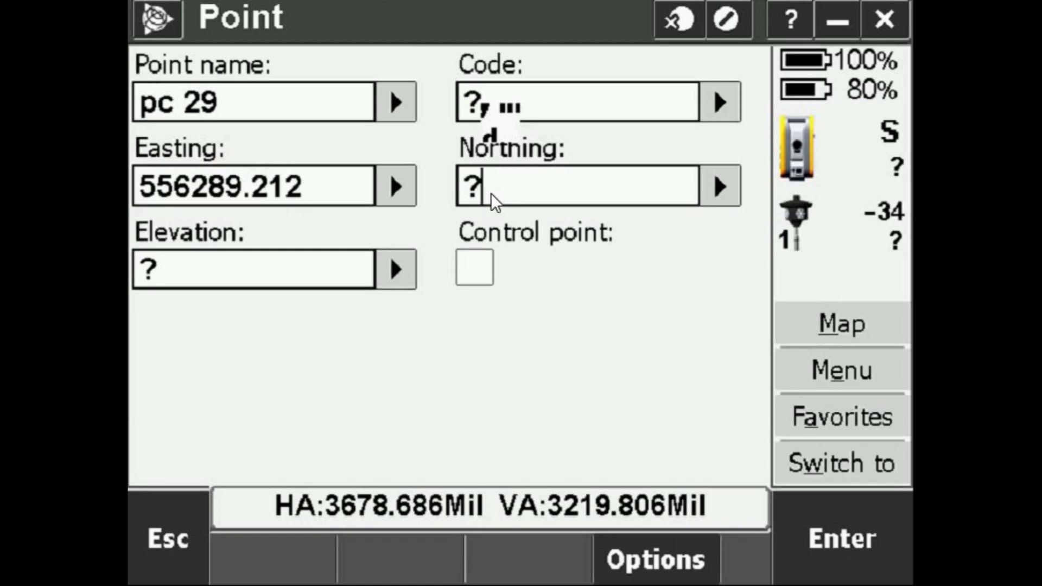
- Enter northing 3835859.676 and elevation 340.880, mark pc 29 as control, and store it
text(3)
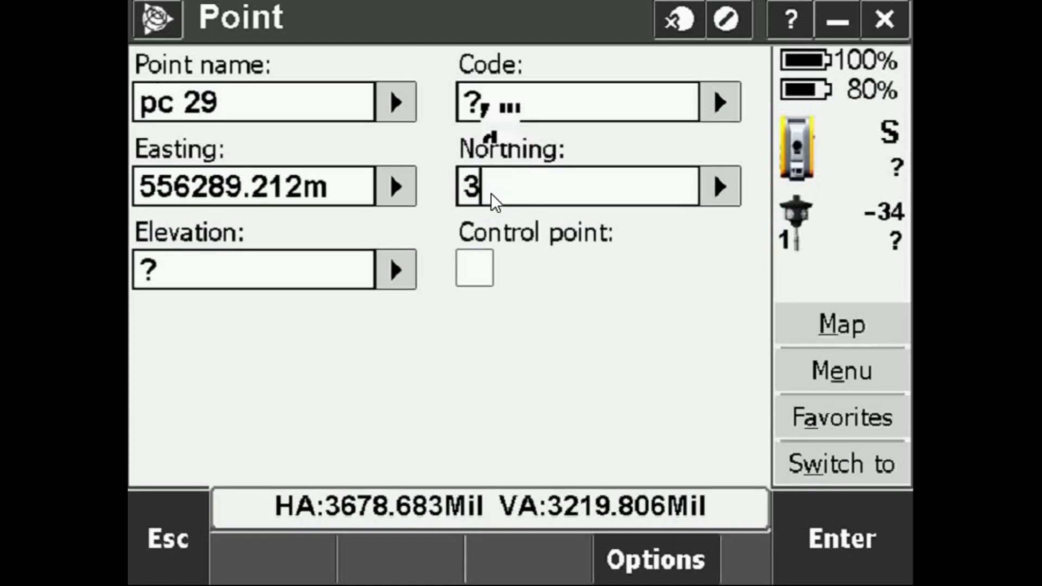
text(83)
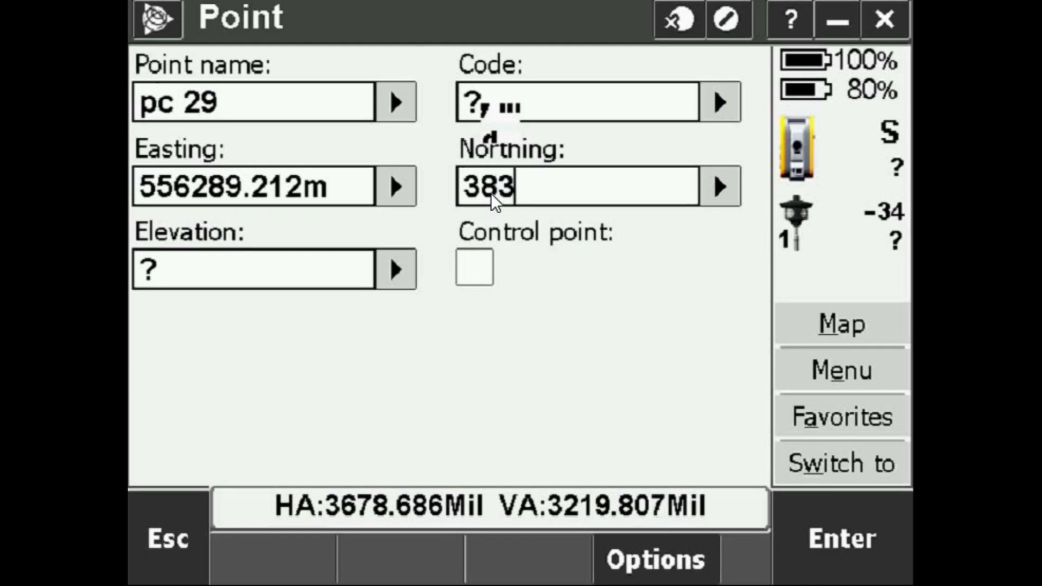
text(5)
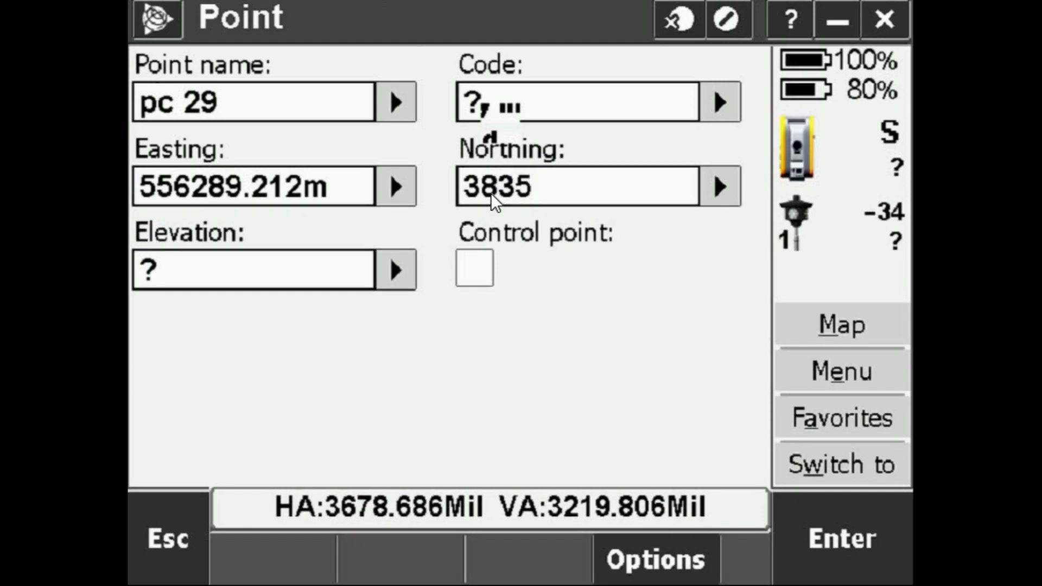
text(859)
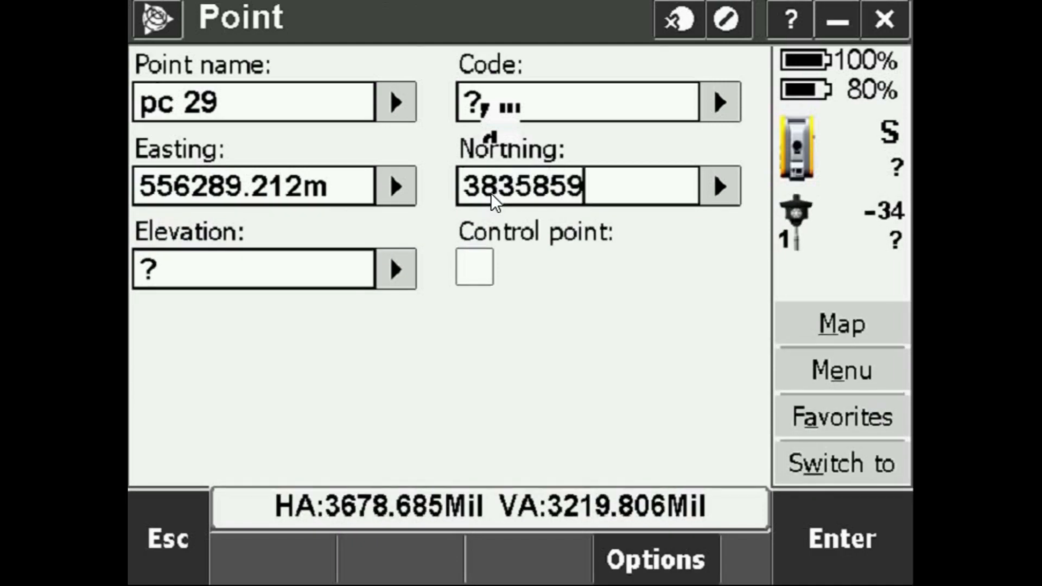
text(.676m)
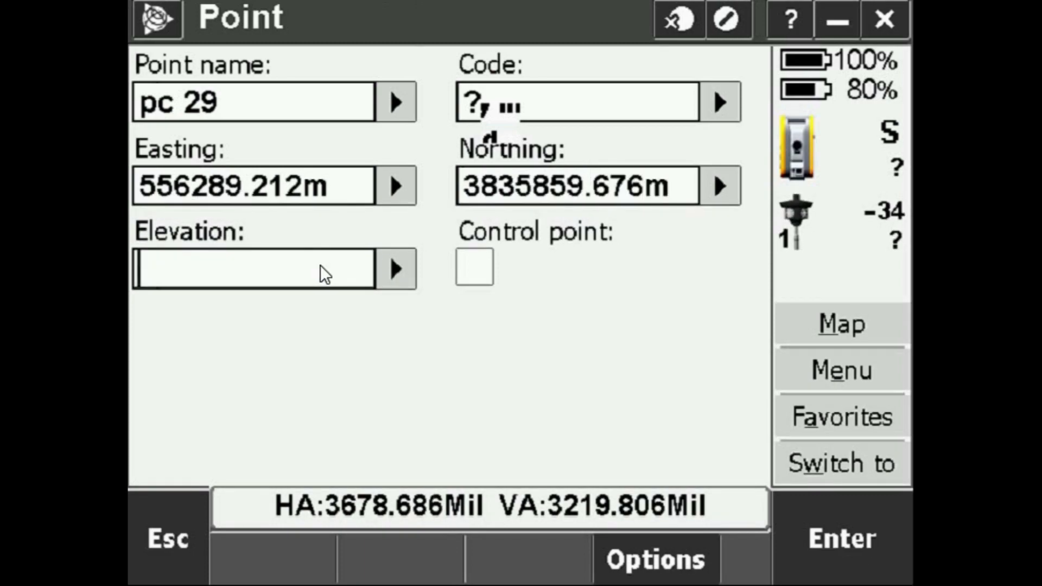
text(340.88)
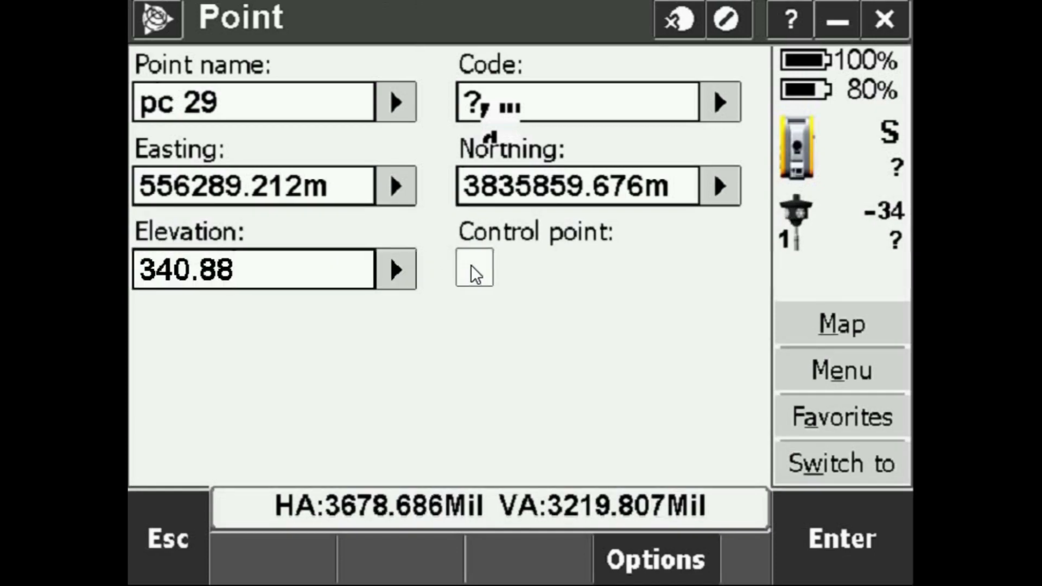
click(473, 267)
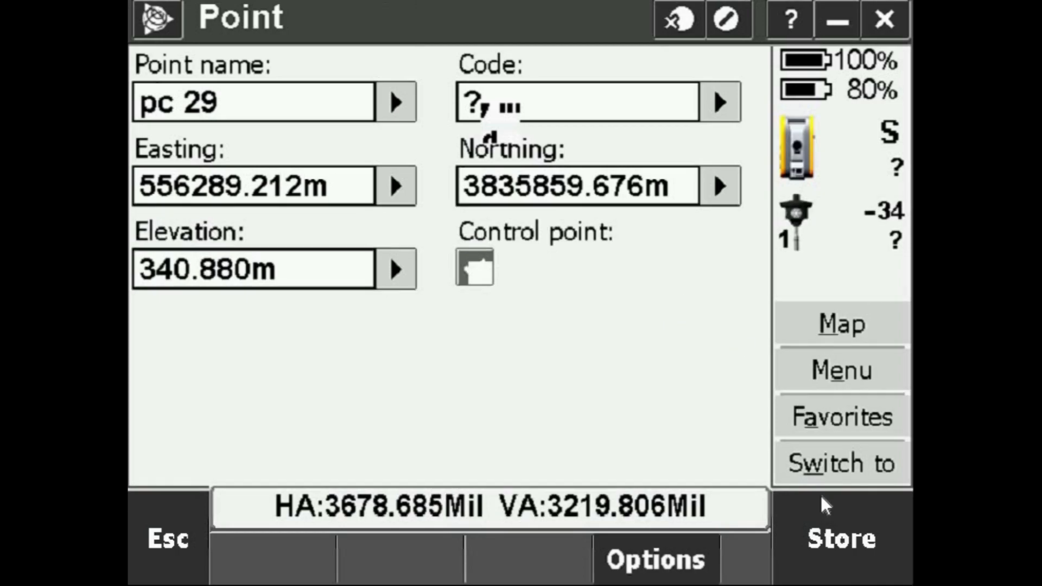
click(841, 536)
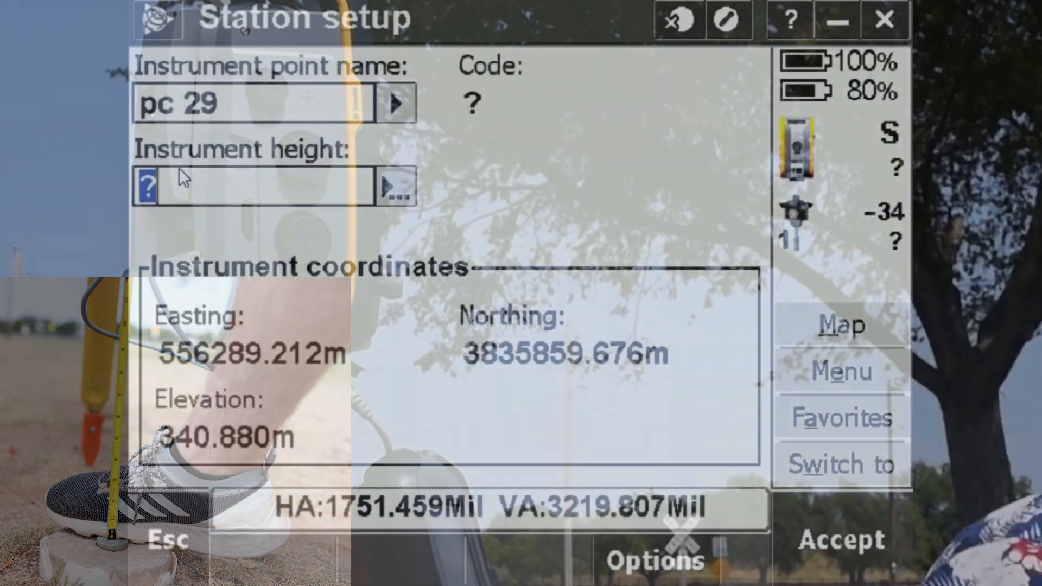
- Type instrument height 1.582 for station pc 29
text(1.582)
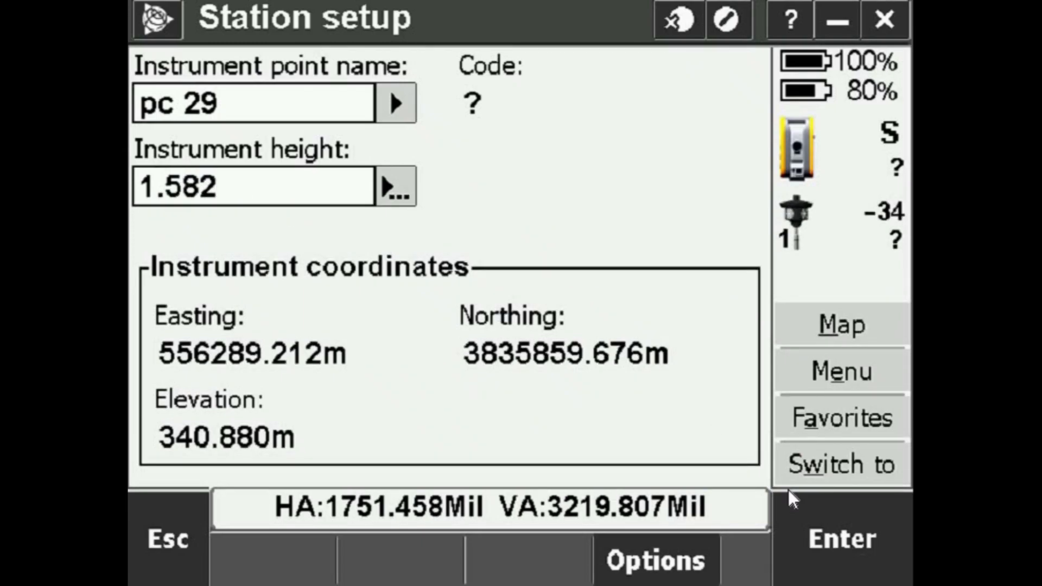
- Confirm the 1.582 m instrument height at pc 29 and proceed to the backsight form
click(252, 186)
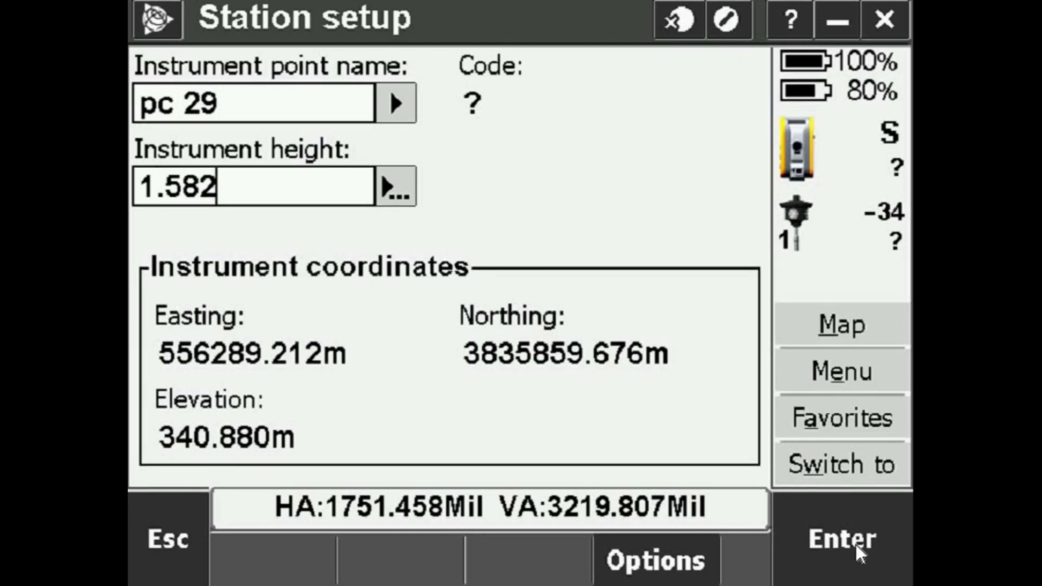
click(841, 538)
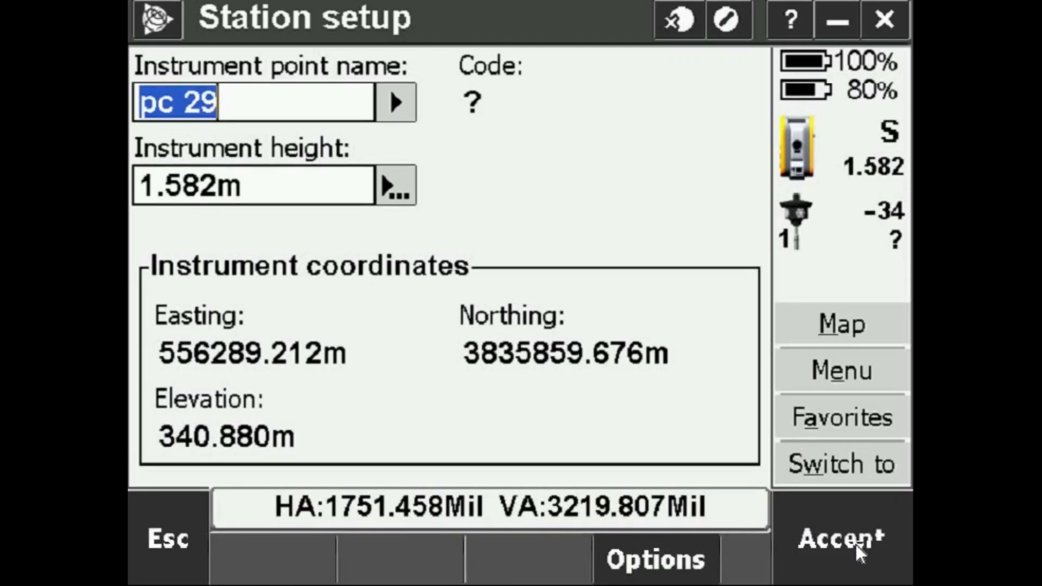
click(840, 536)
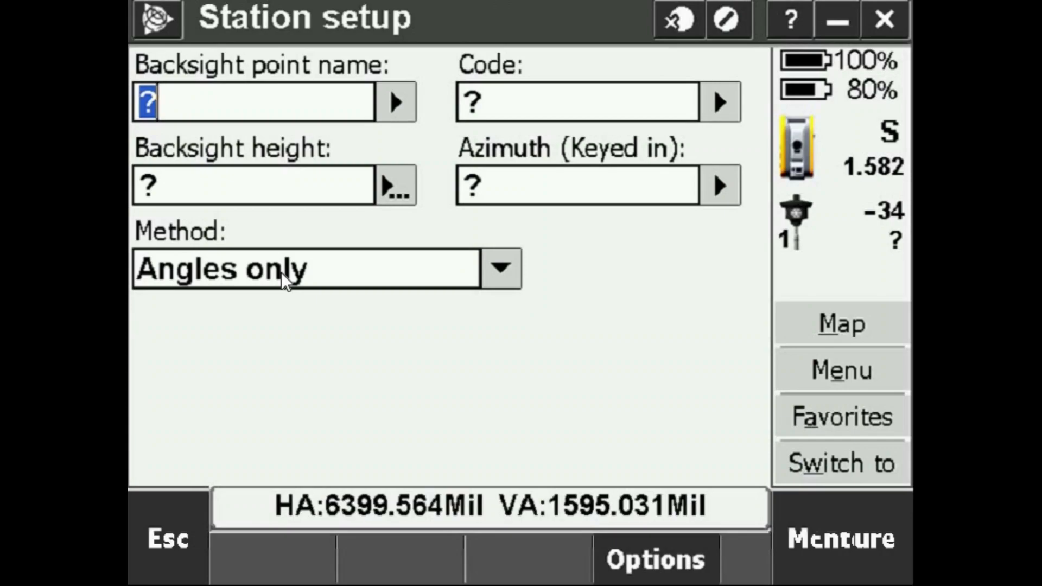
- Name the backsight point Q4 F1
text(Q4)
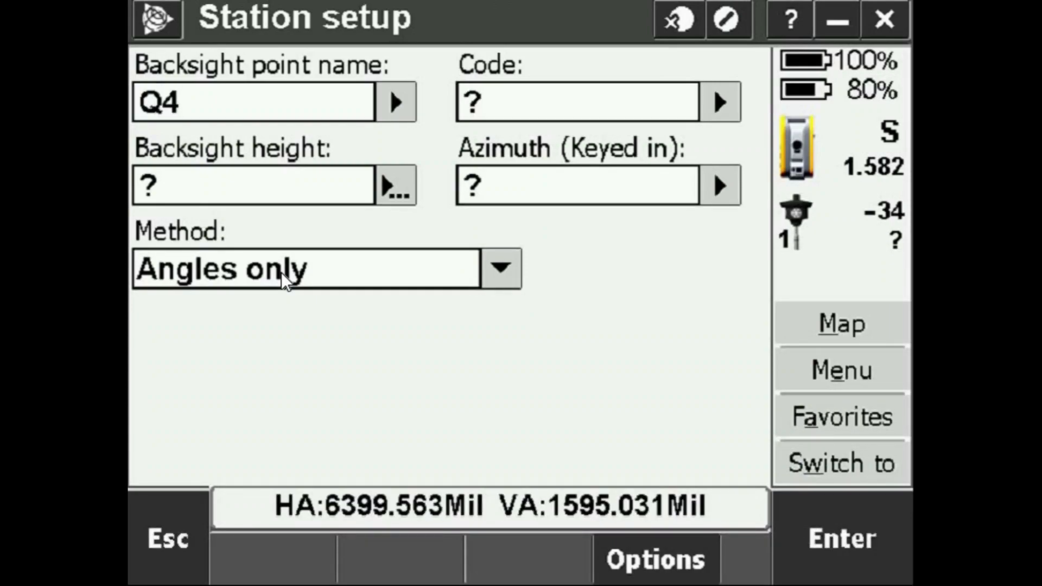
text(F1)
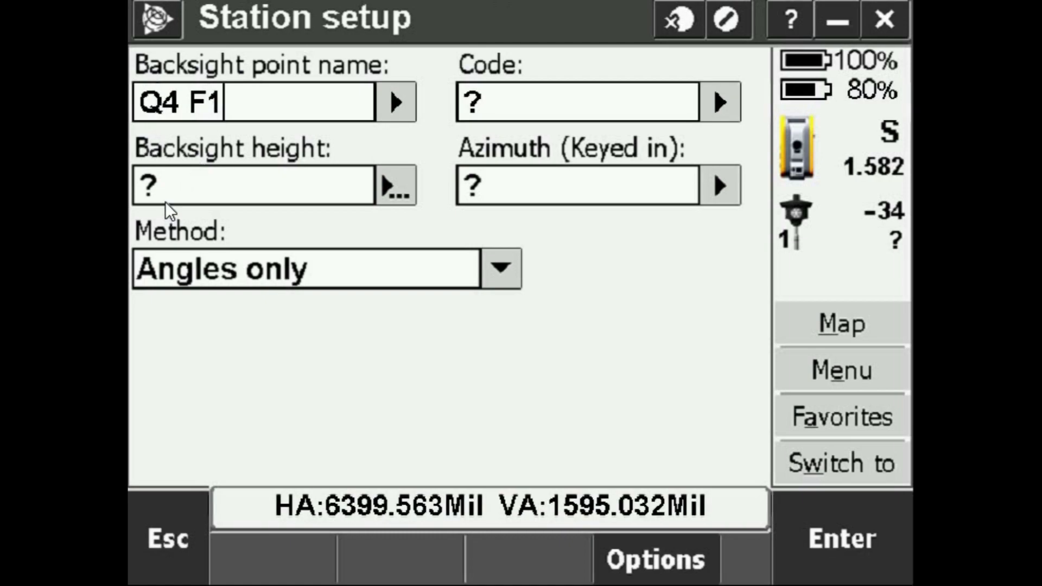
click(253, 186)
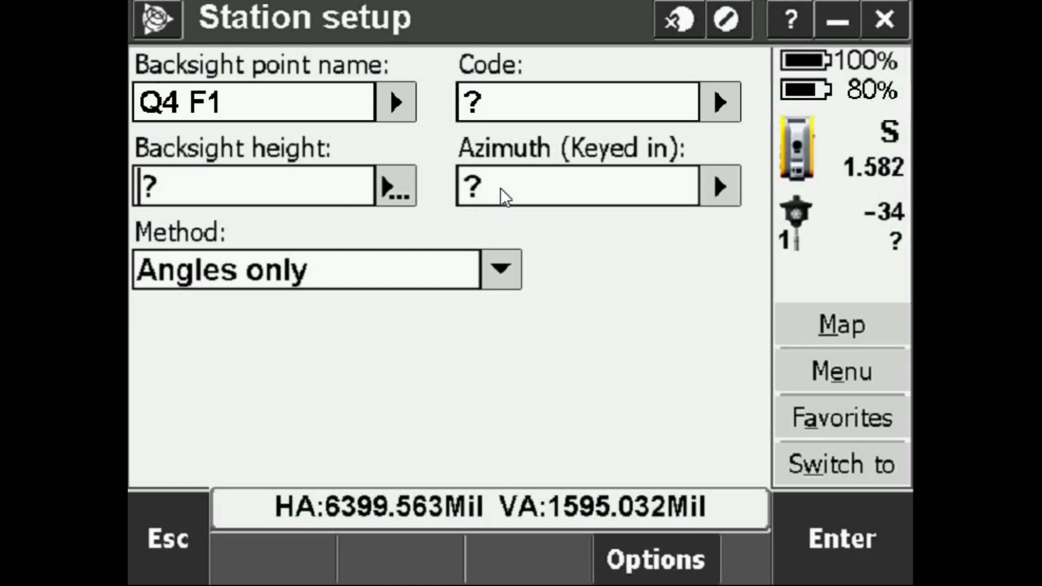
- Key in backsight azimuth 0.150 Mil and set the method to Angles only
click(575, 186)
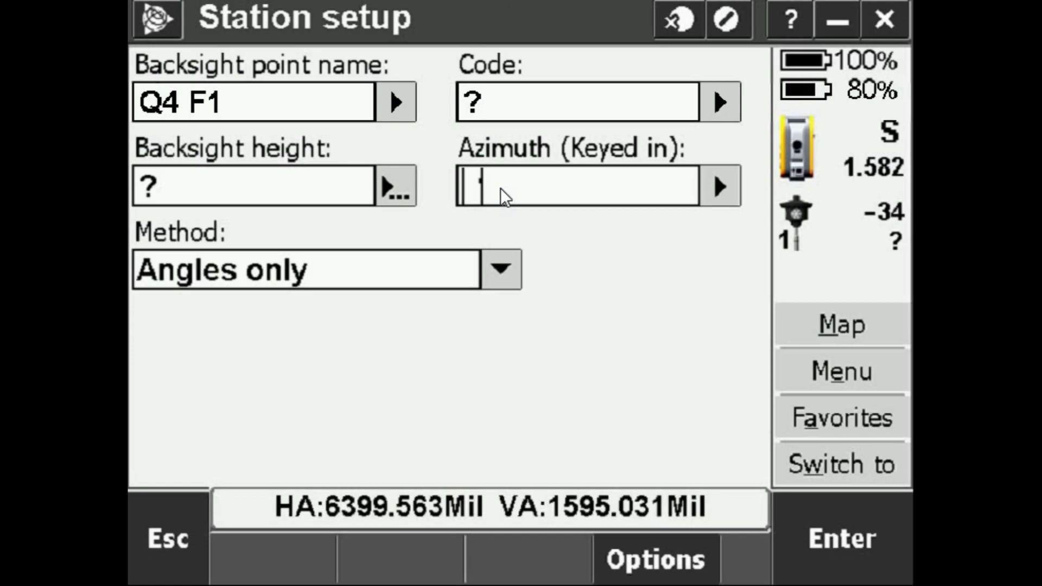
text(0000.150)
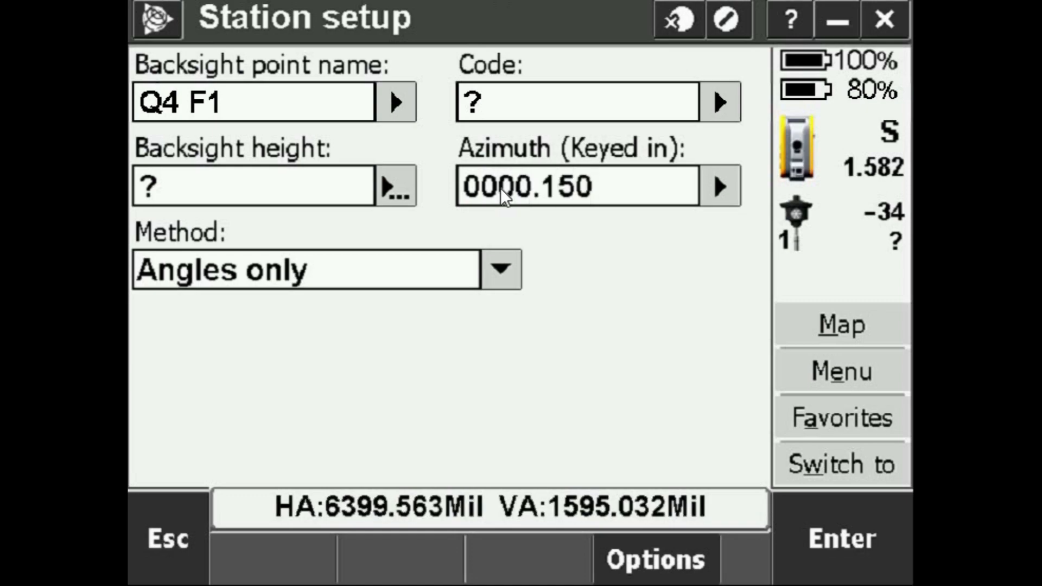
click(592, 187)
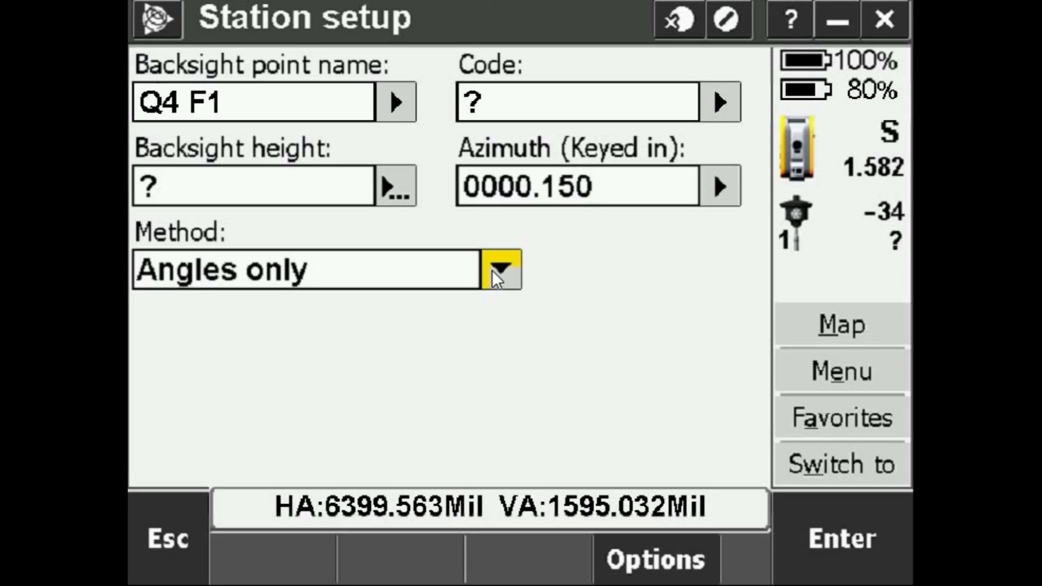
click(501, 269)
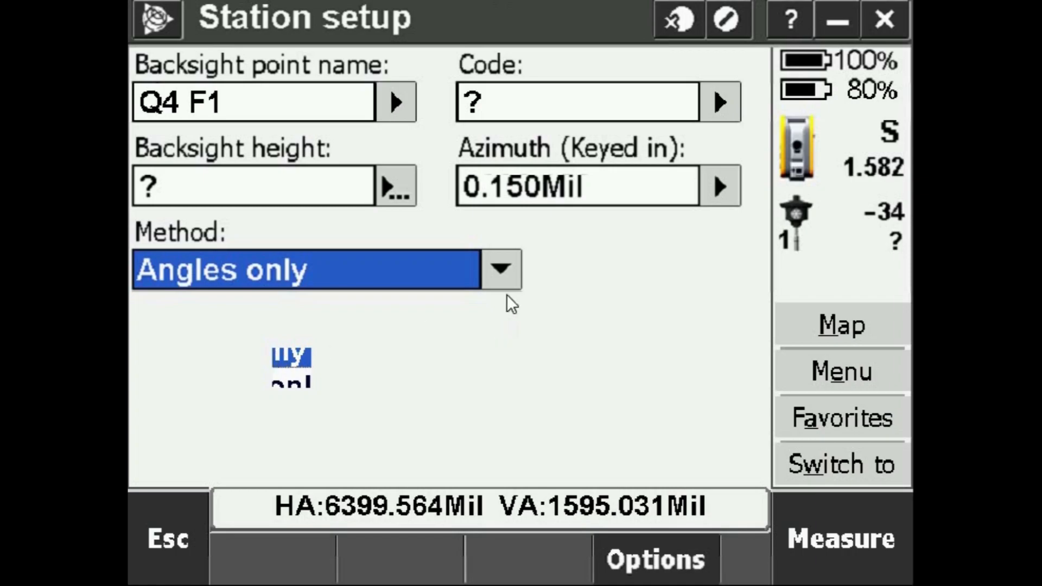
click(500, 269)
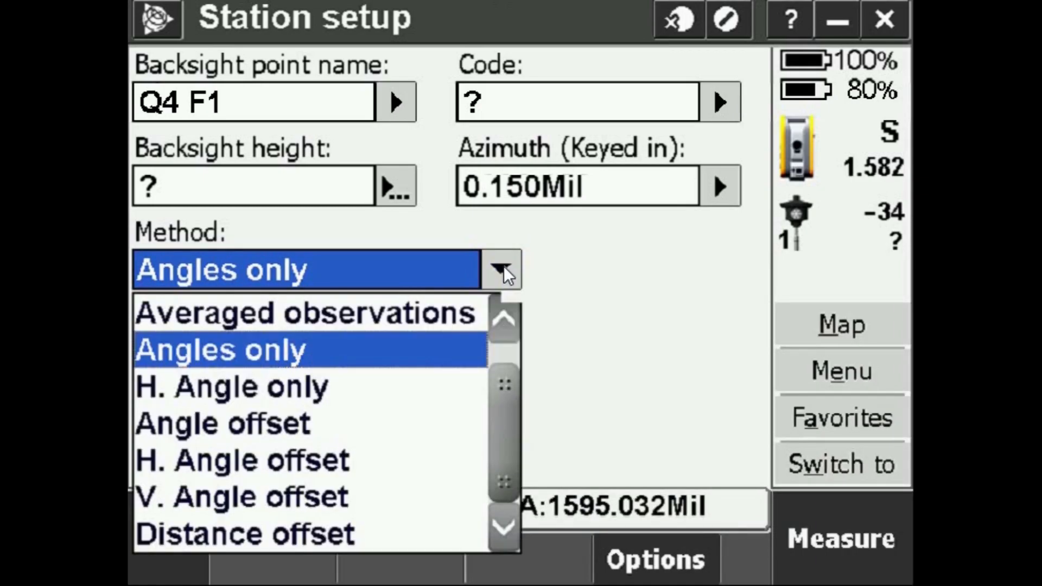
mouse_move(314, 413)
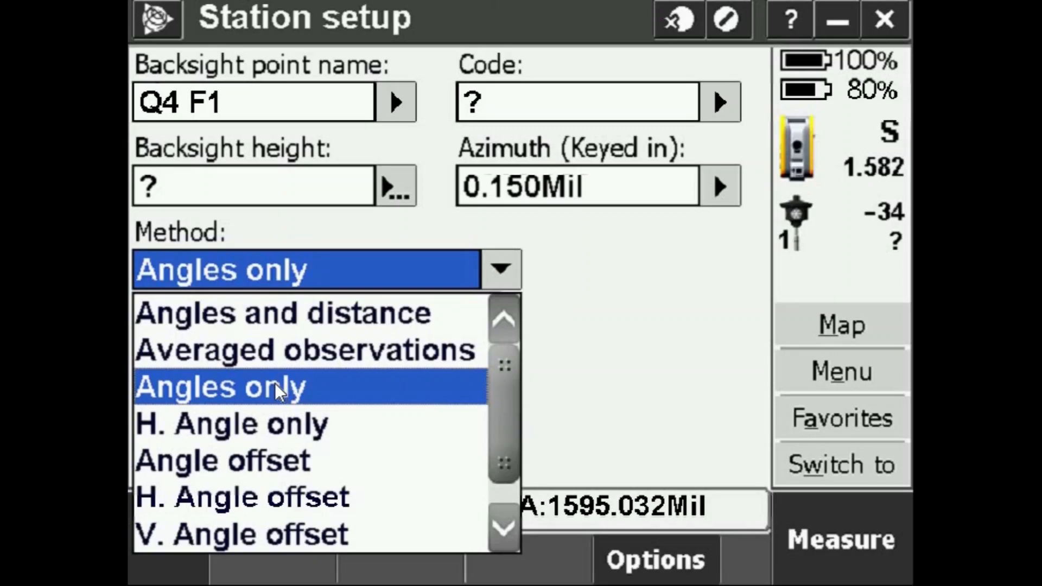
click(220, 387)
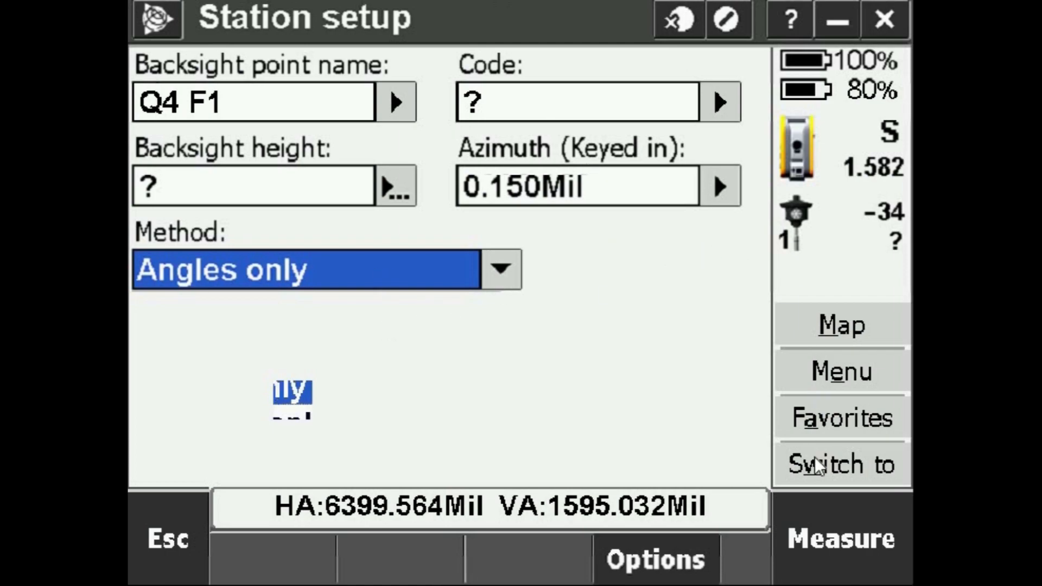
mouse_move(816, 163)
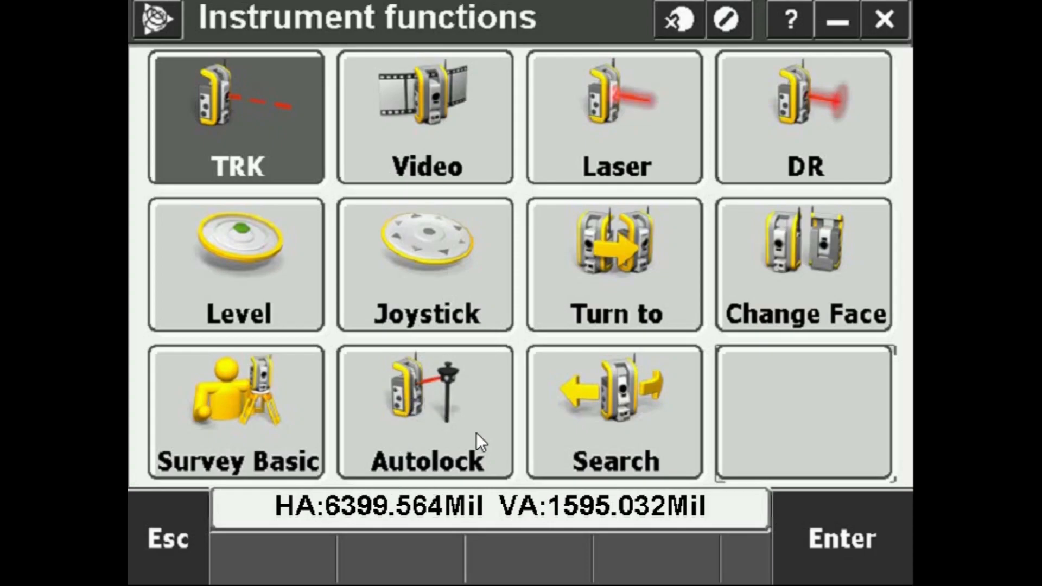
mouse_move(441, 440)
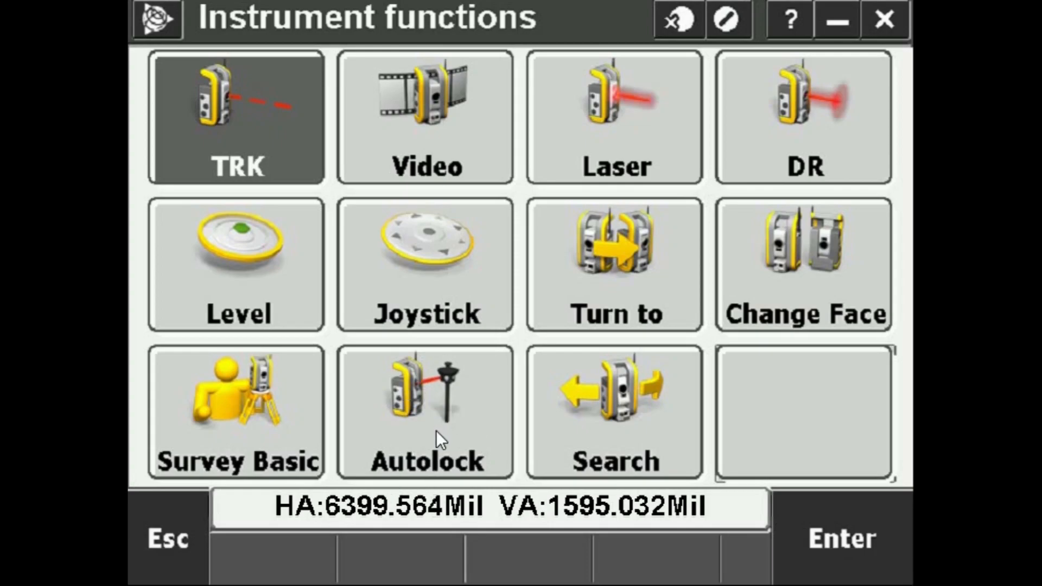
mouse_move(165, 538)
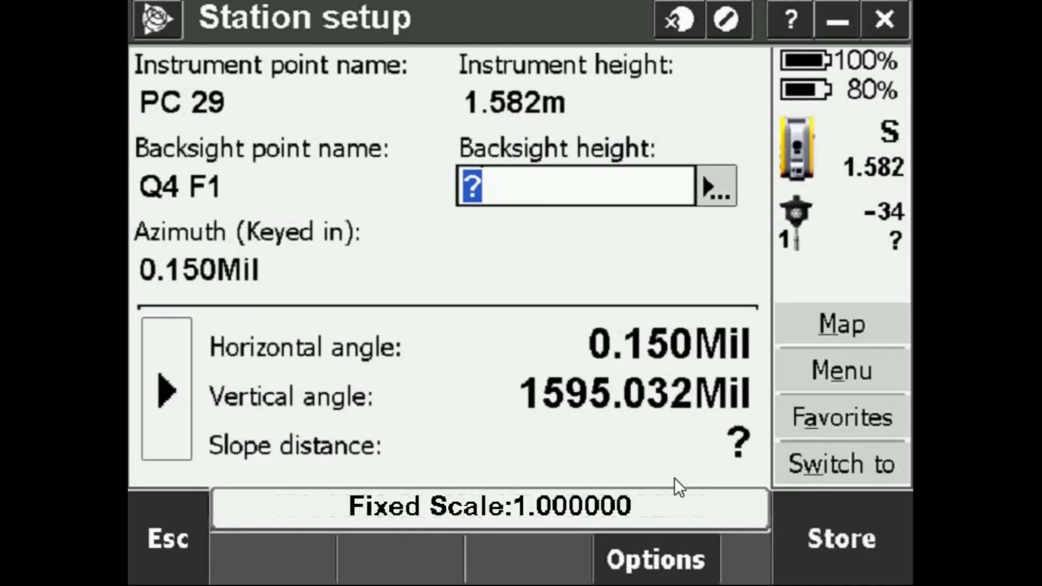
mouse_move(367, 368)
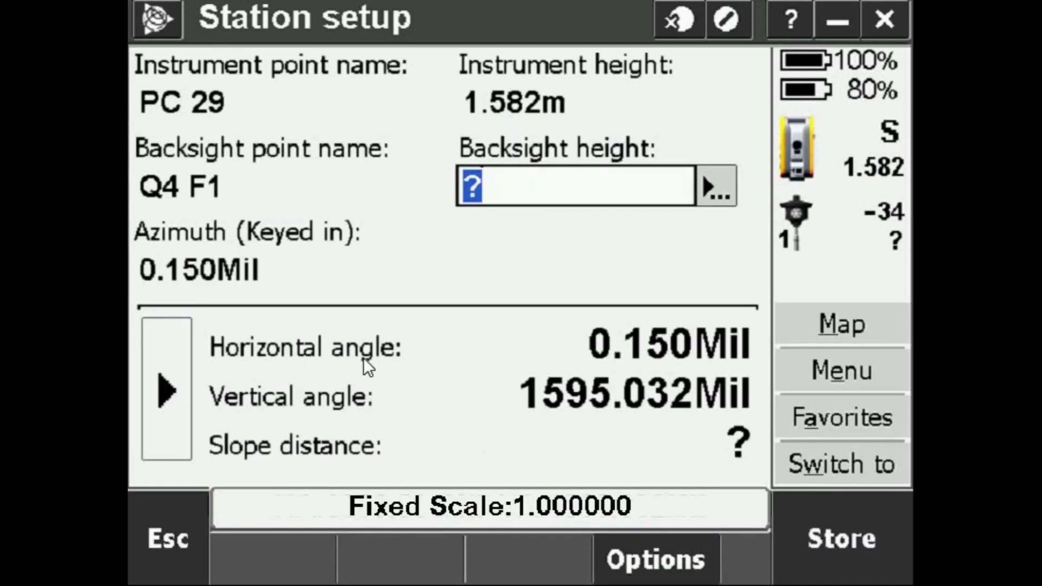
mouse_move(518, 406)
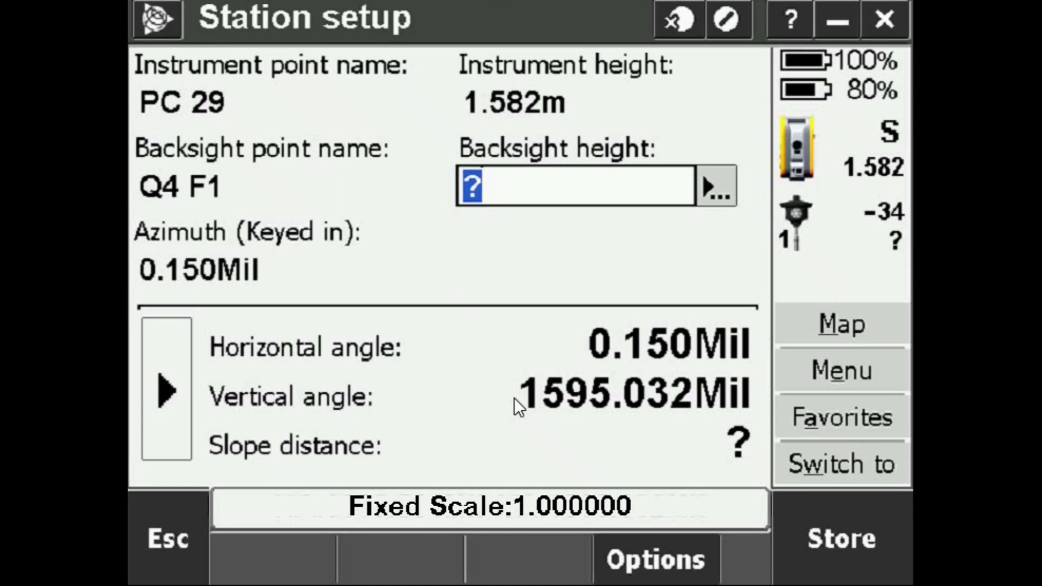
mouse_move(595, 352)
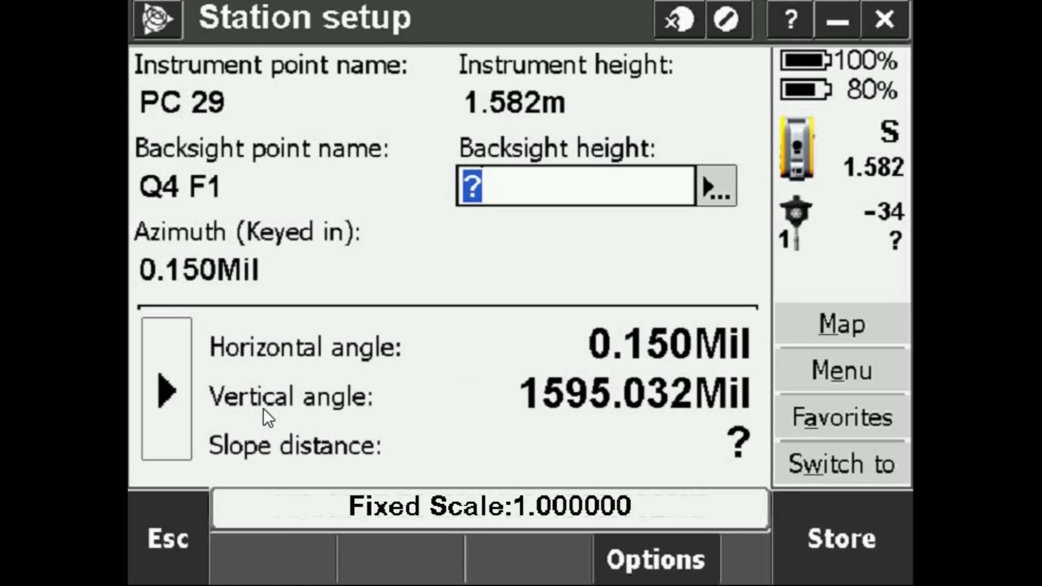
mouse_move(559, 406)
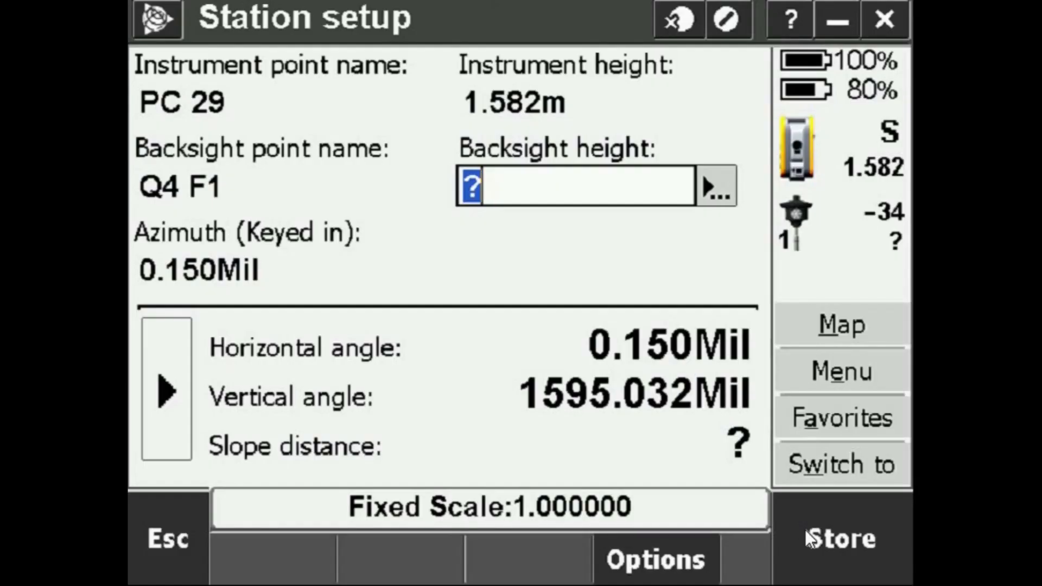
- Store the Q4 F1 backsight observation to complete the station setup
click(841, 537)
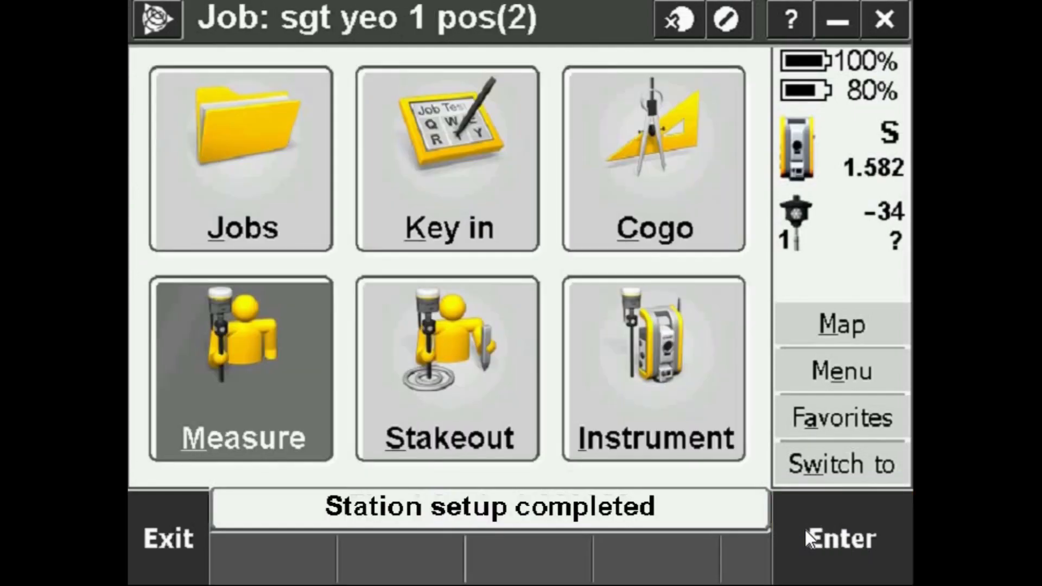
click(241, 370)
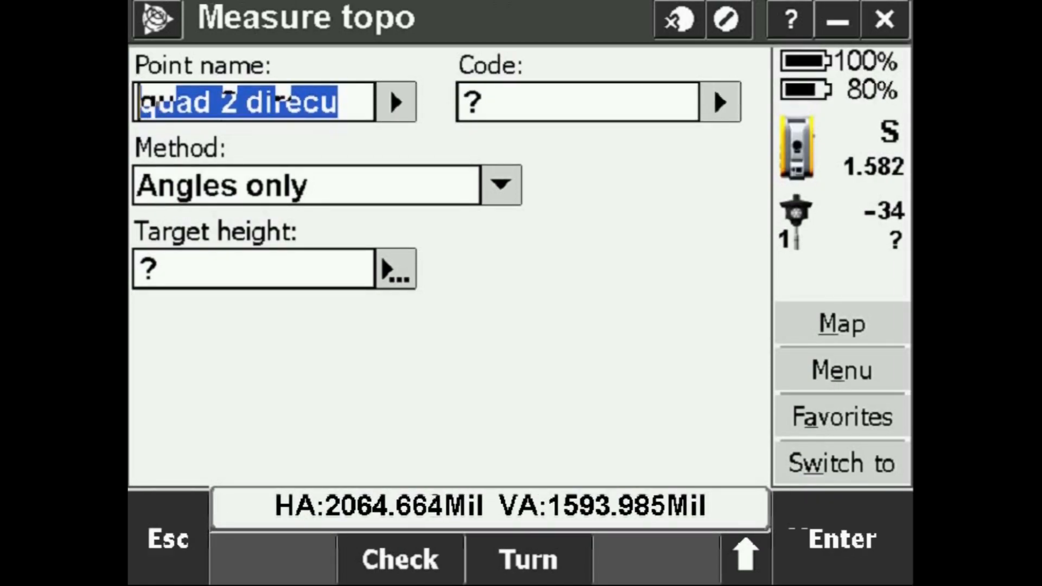
- Name the point Q1 F1 and measure angles only (HA 2064.664, VA 1593.984 Mil)
text(Q1 F1)
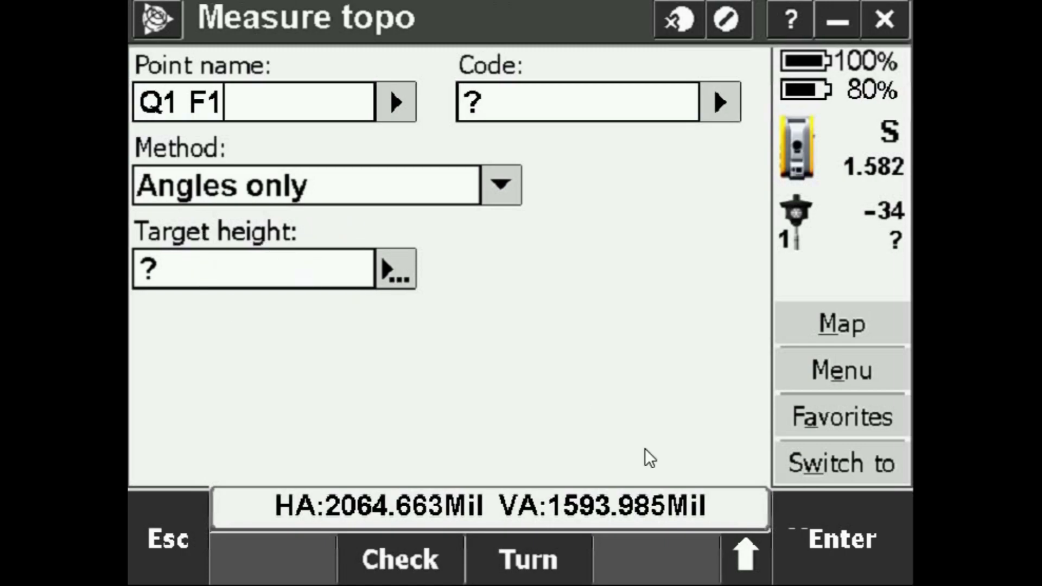
click(841, 537)
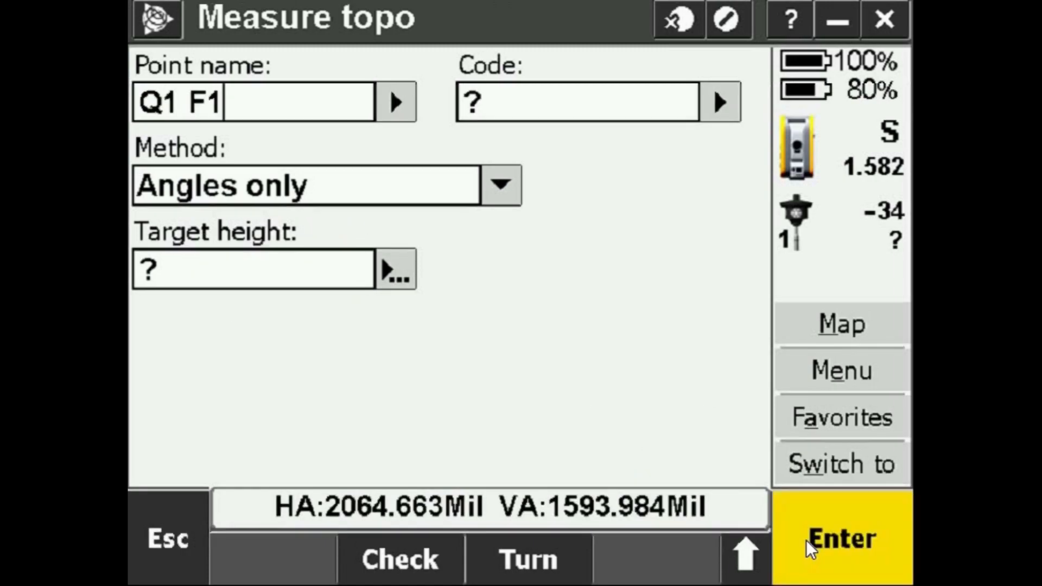
click(841, 537)
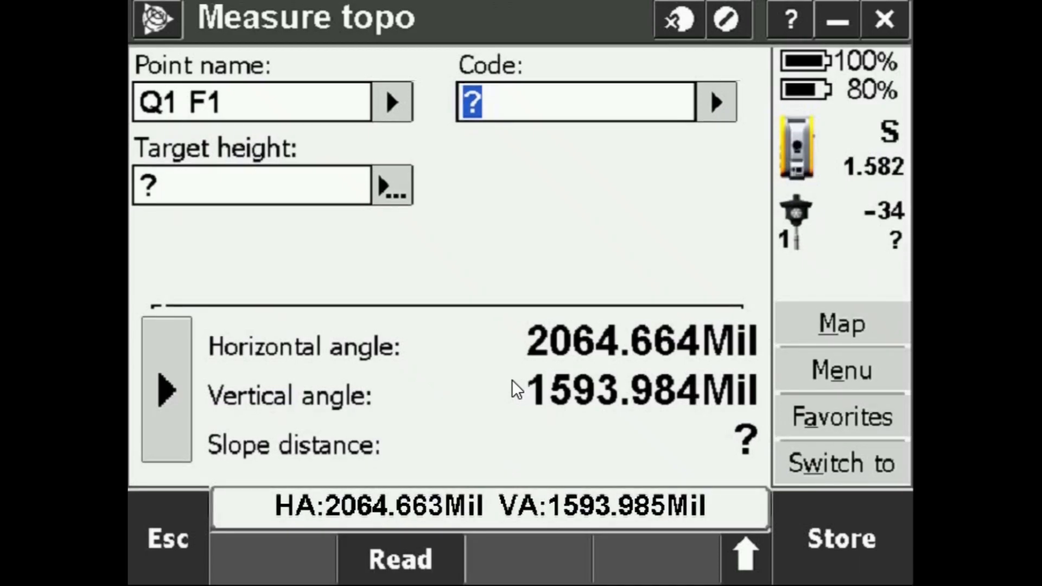
mouse_move(762, 467)
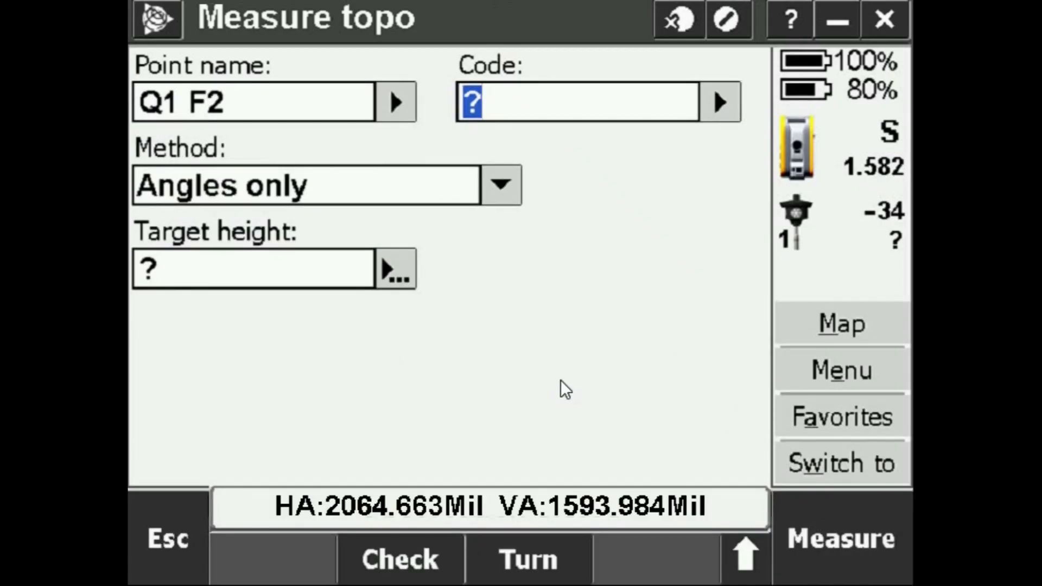
mouse_move(462, 233)
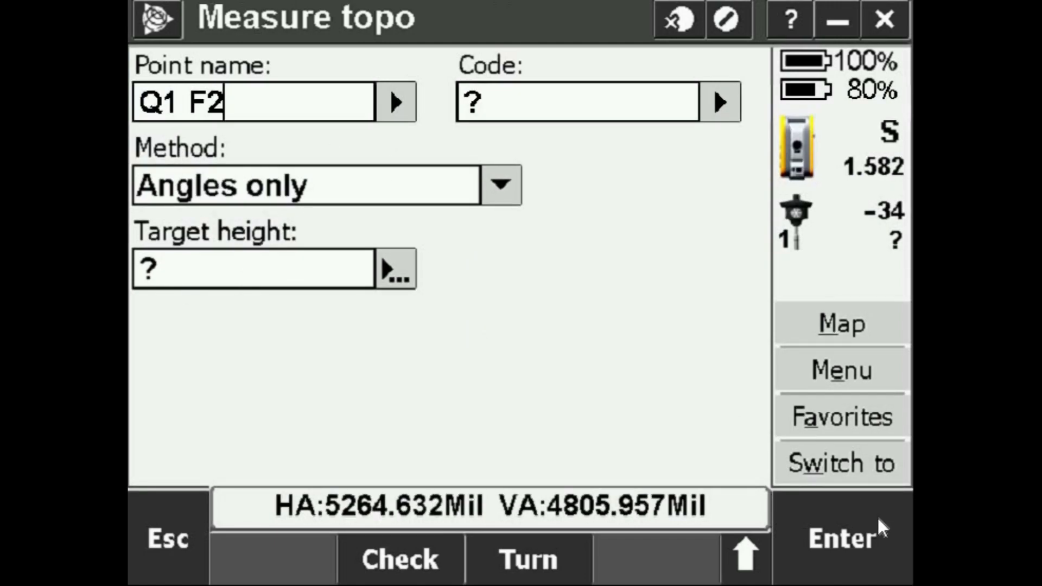
- Measure and store face-2 point Q1 F2 at HA 5264.632, VA 4805.956 Mil
click(575, 101)
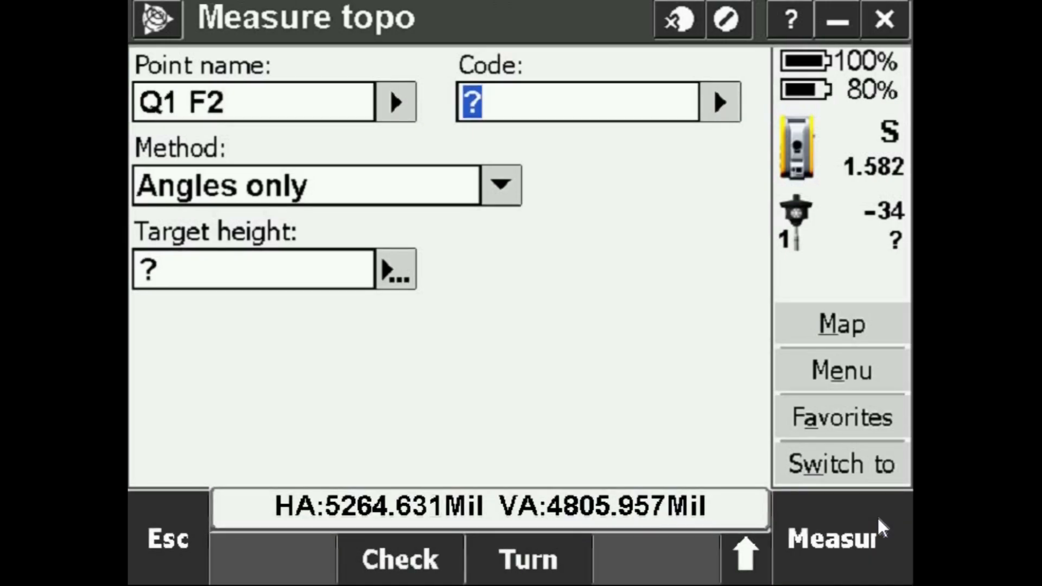
click(841, 537)
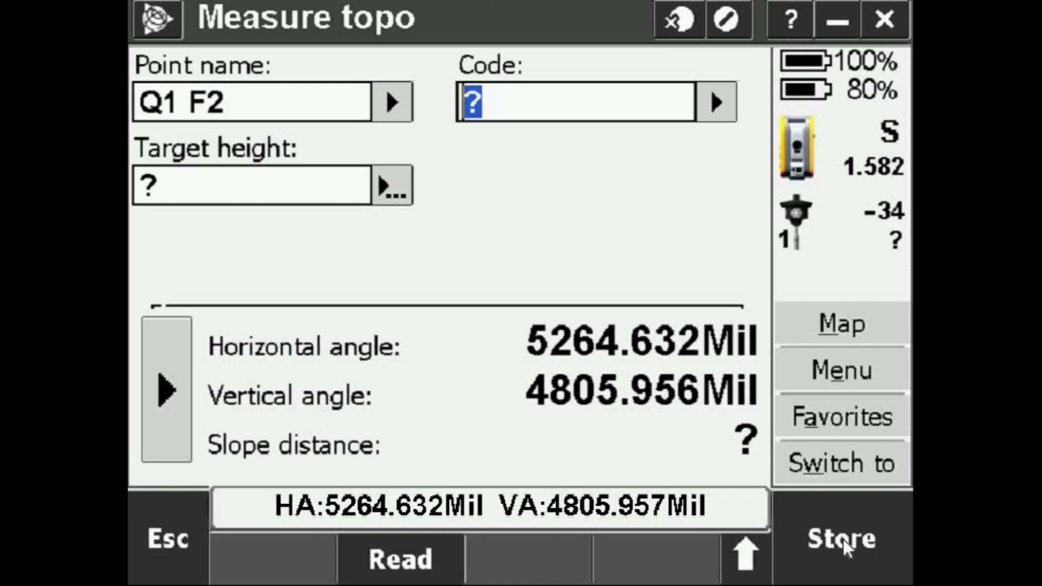
click(841, 537)
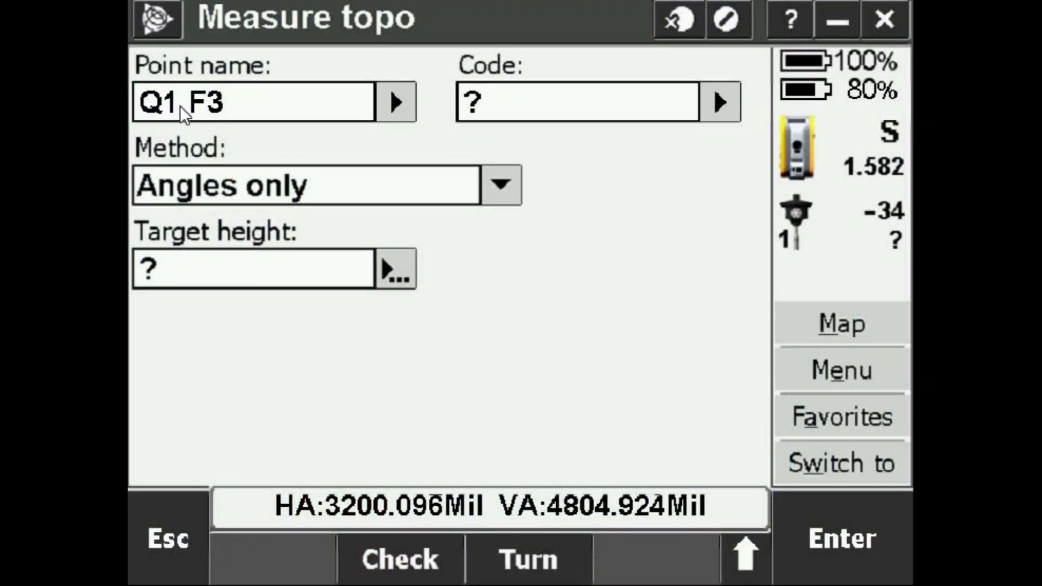
- Rename the next point from Q1 F3 to Q4 F2
key(Backspace)
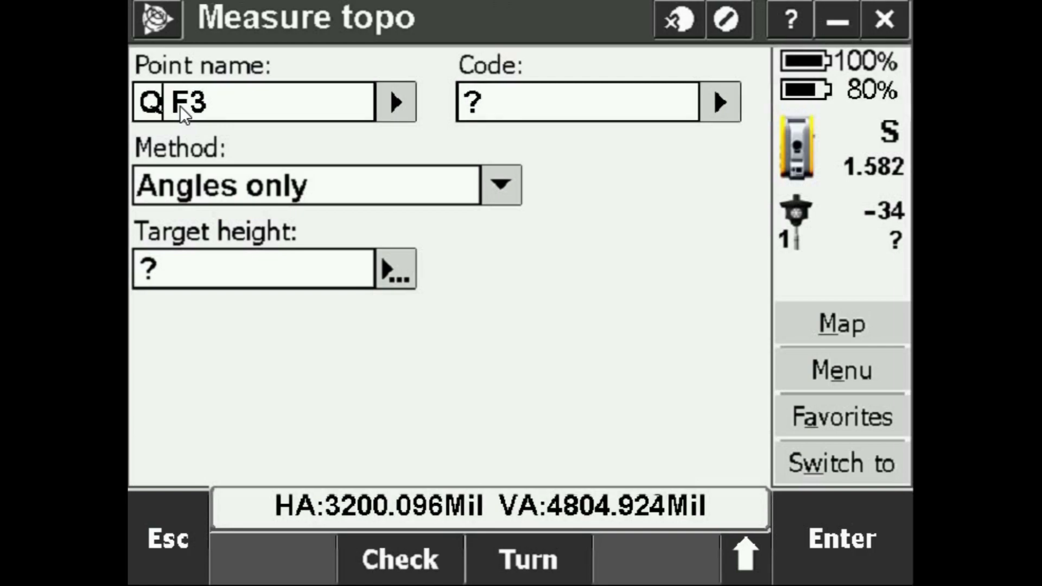
text(Q4)
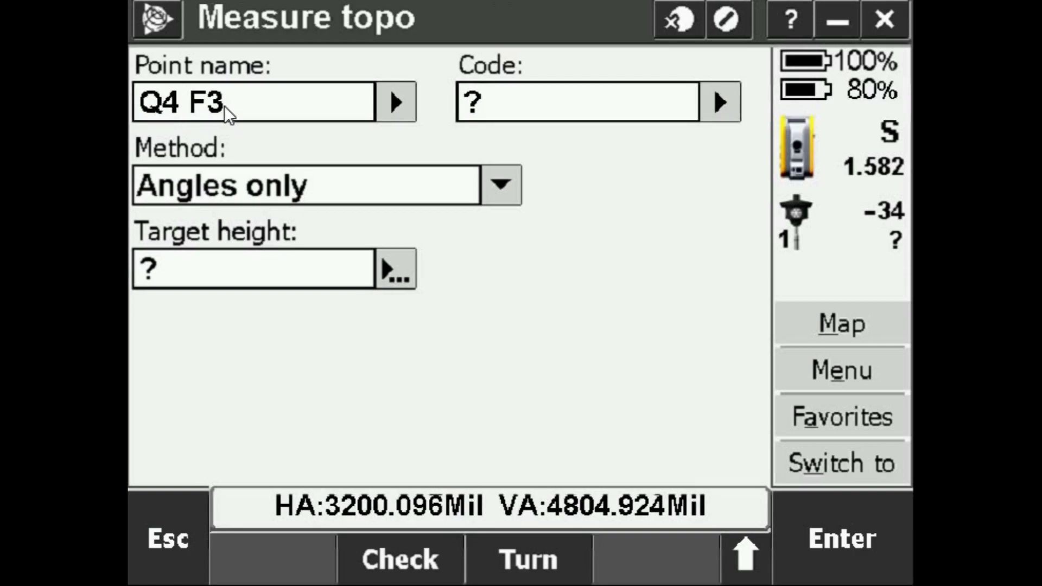
key(backspace)
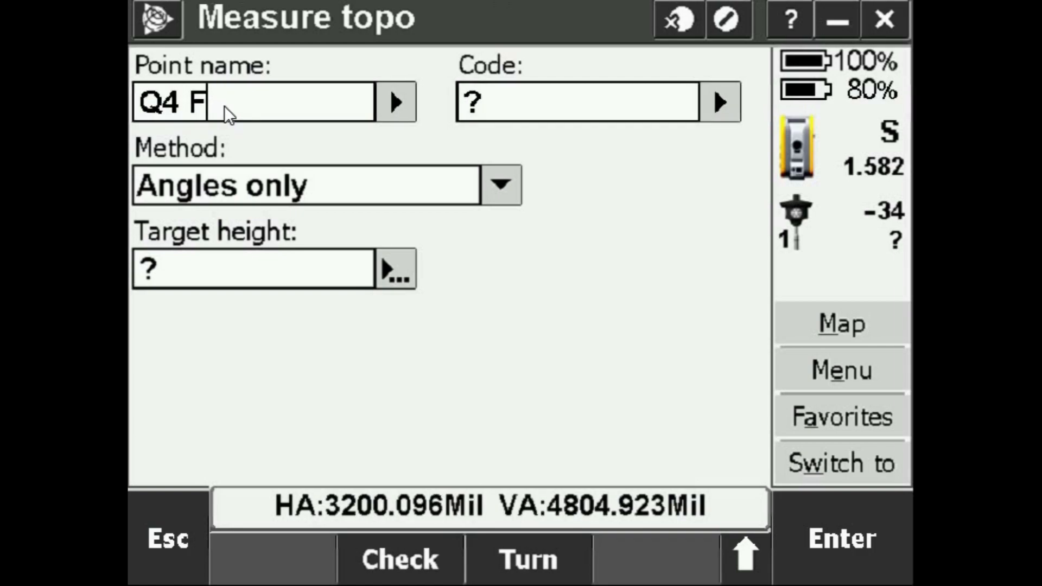
text(2)
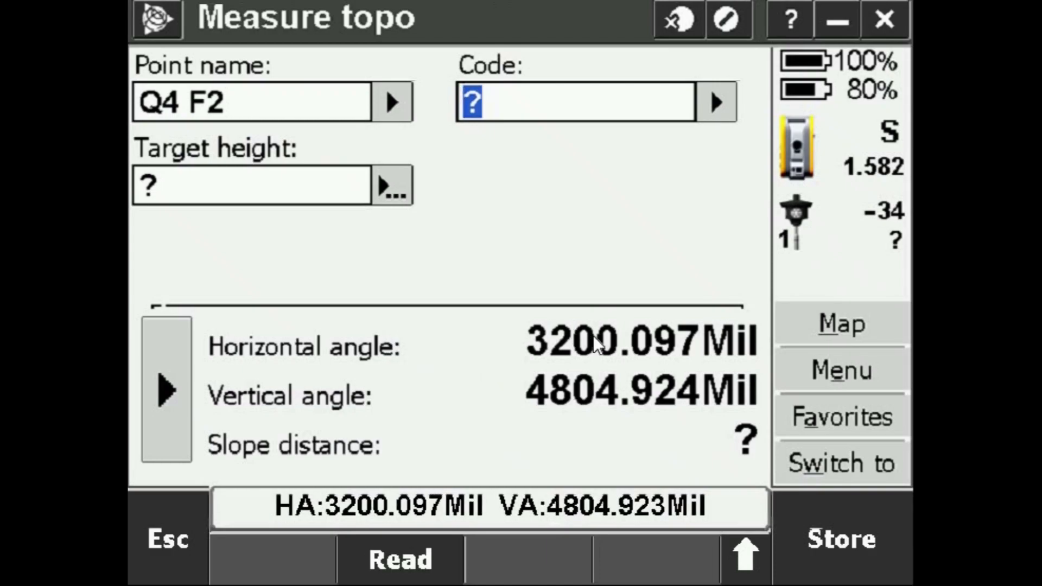
mouse_move(668, 405)
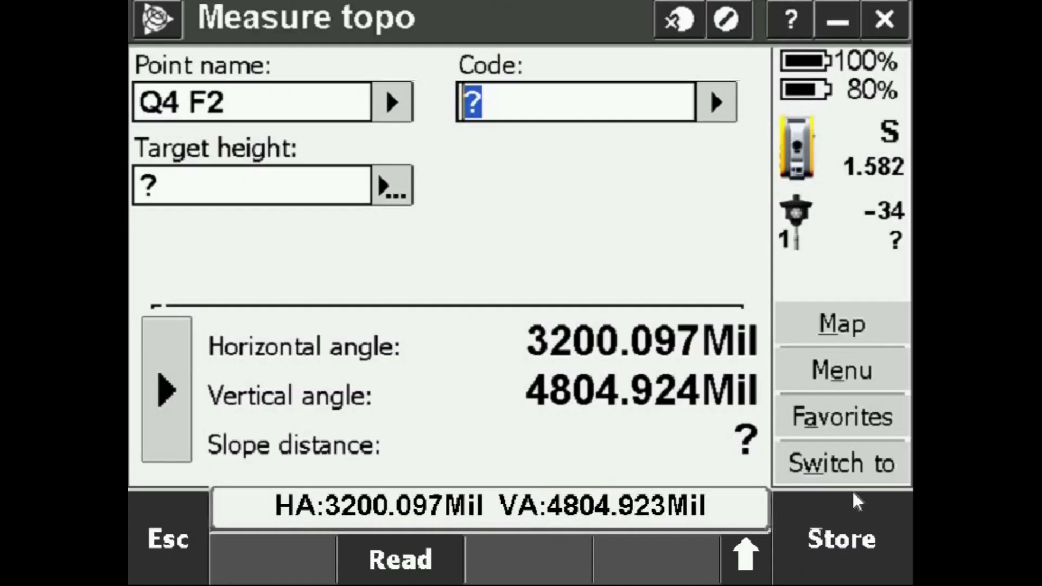
- Store the Q4 F2 observation, leave the measuring form and open the Jobs menu
click(841, 539)
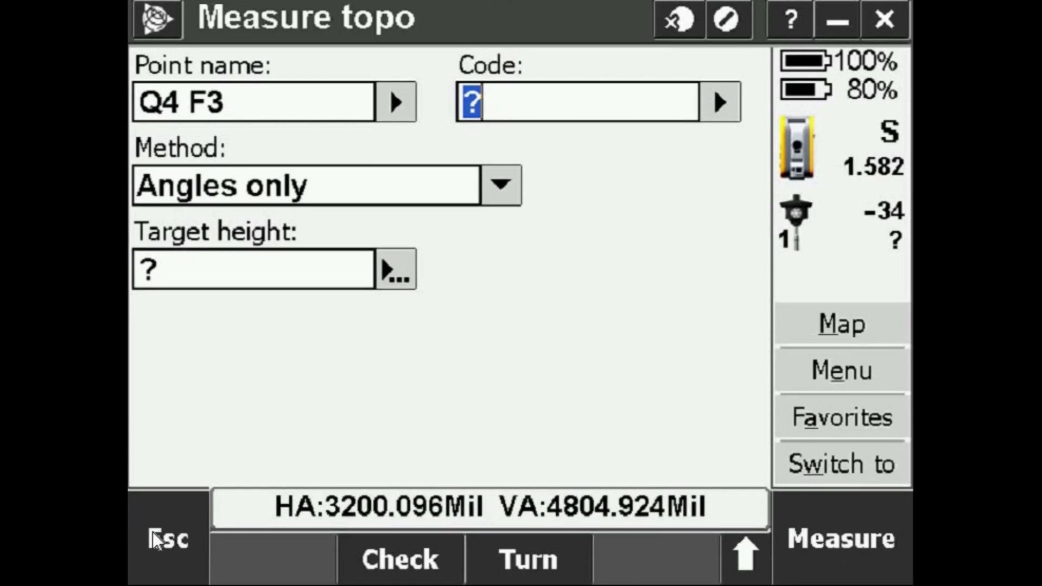
click(169, 539)
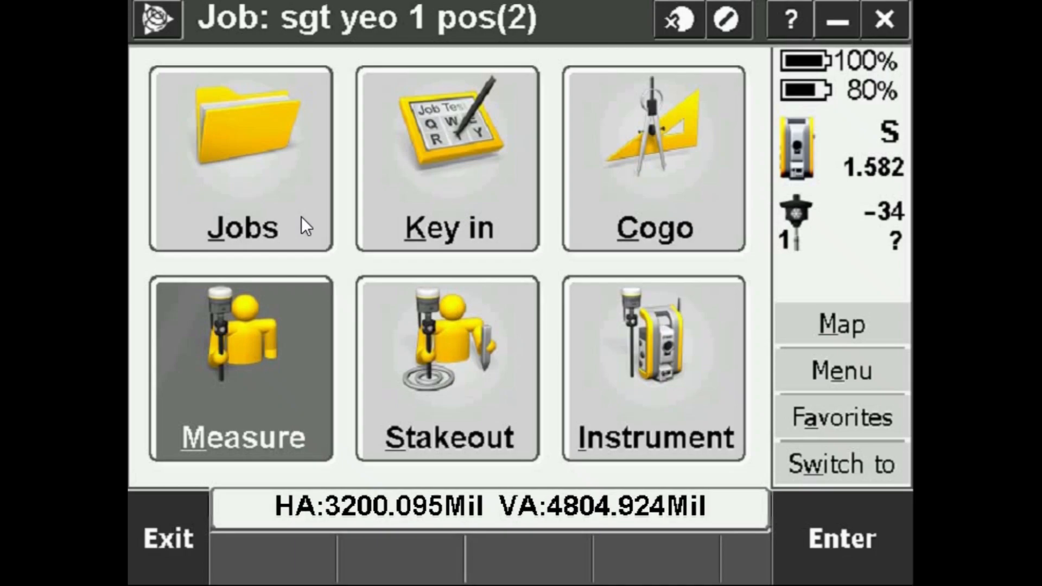
click(241, 160)
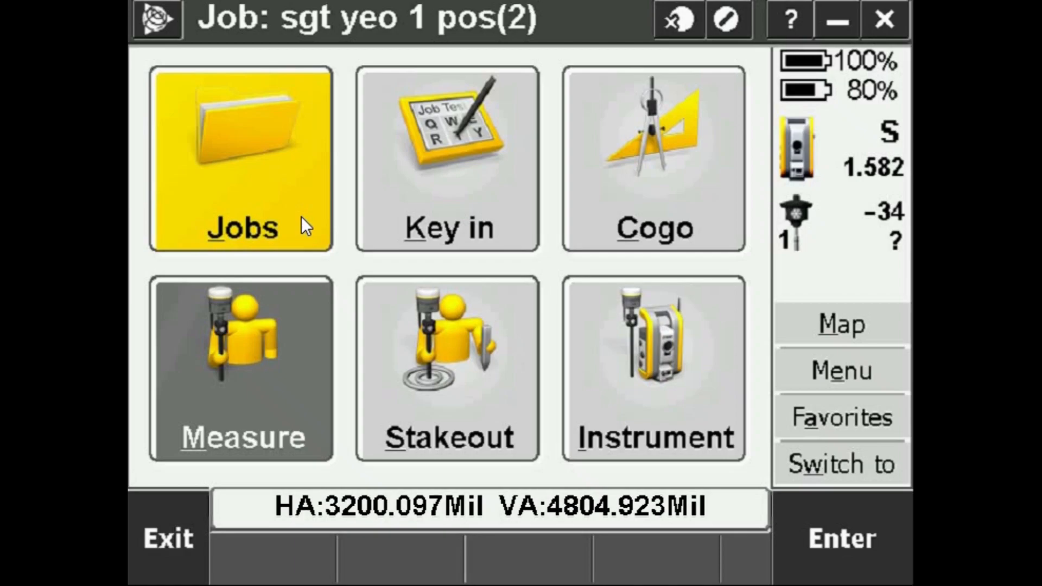
click(241, 160)
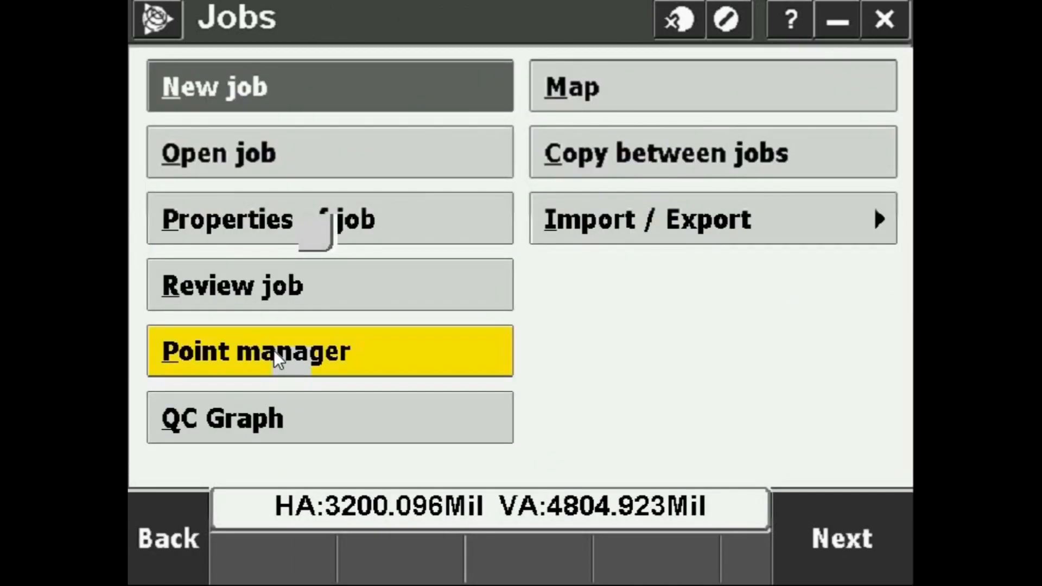
- List the stored points in Point manager displayed as HA VA SD (raw)
click(329, 351)
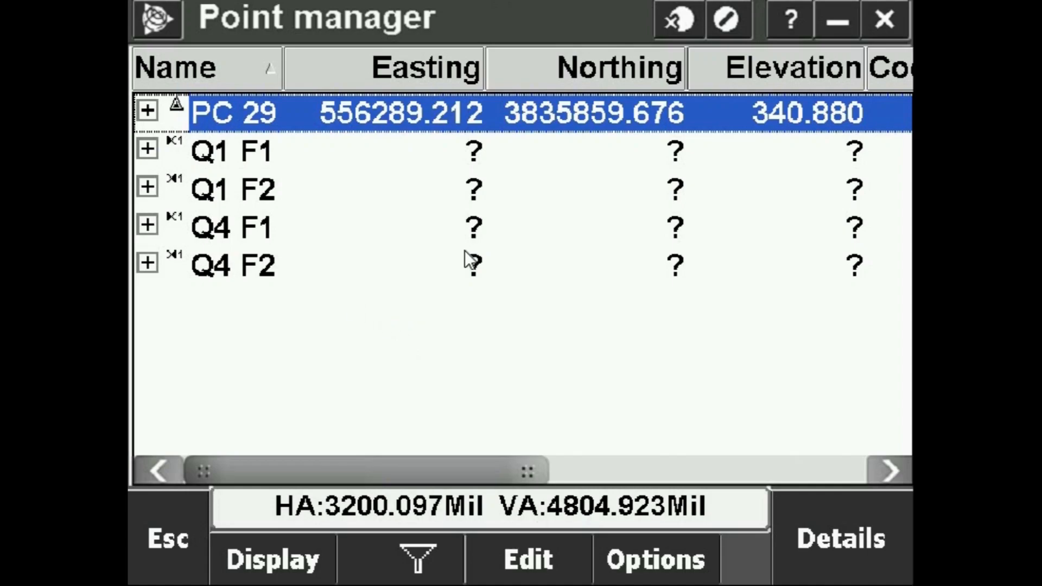
mouse_move(193, 157)
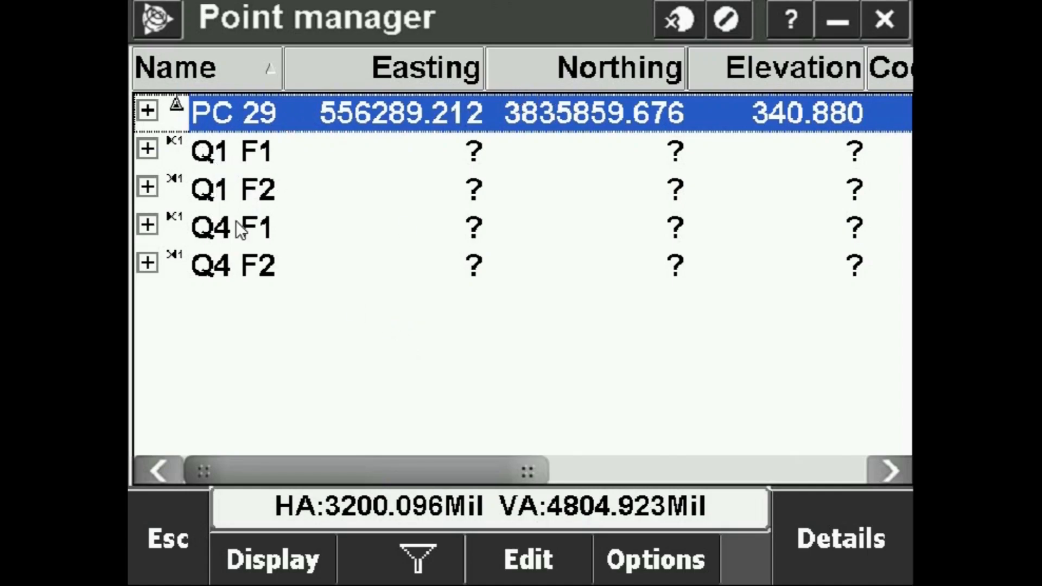
mouse_move(365, 243)
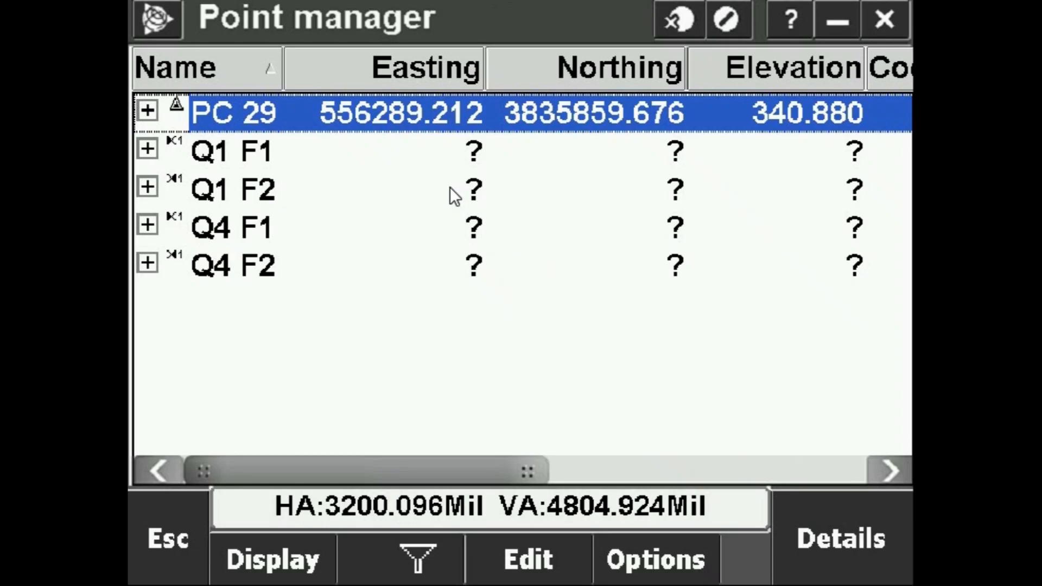
mouse_move(270, 544)
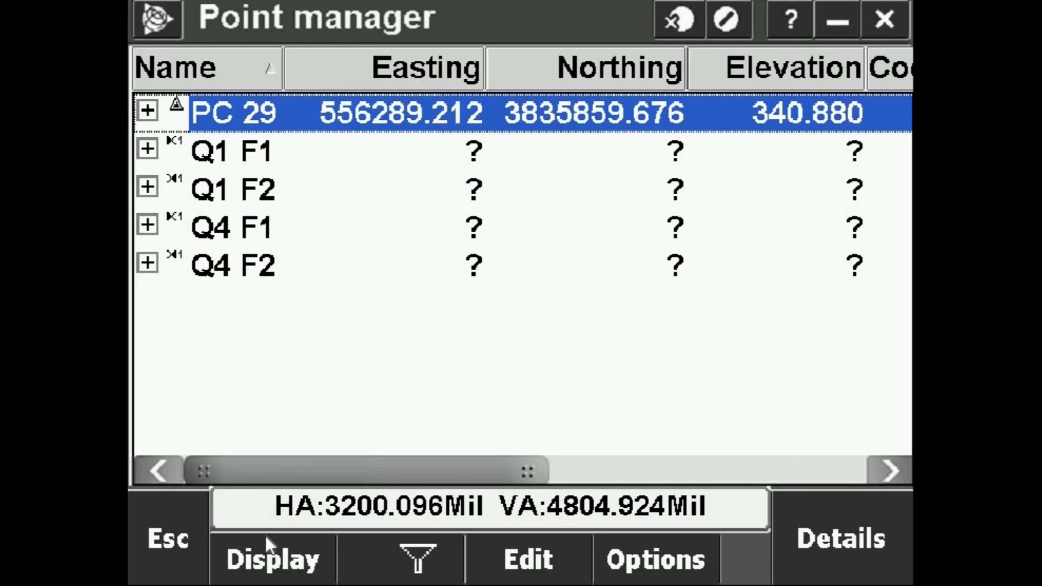
click(272, 557)
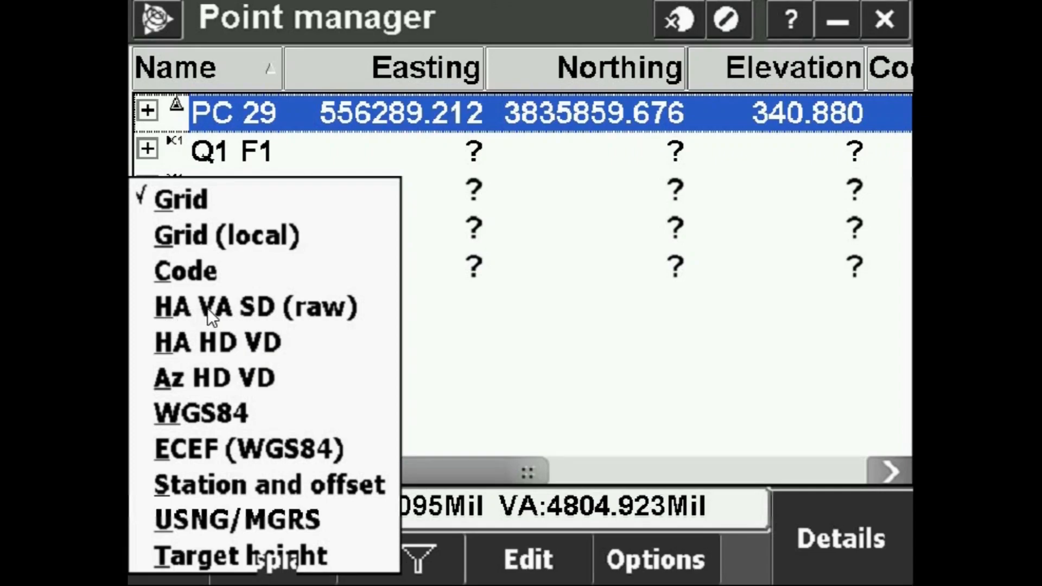
mouse_move(255, 307)
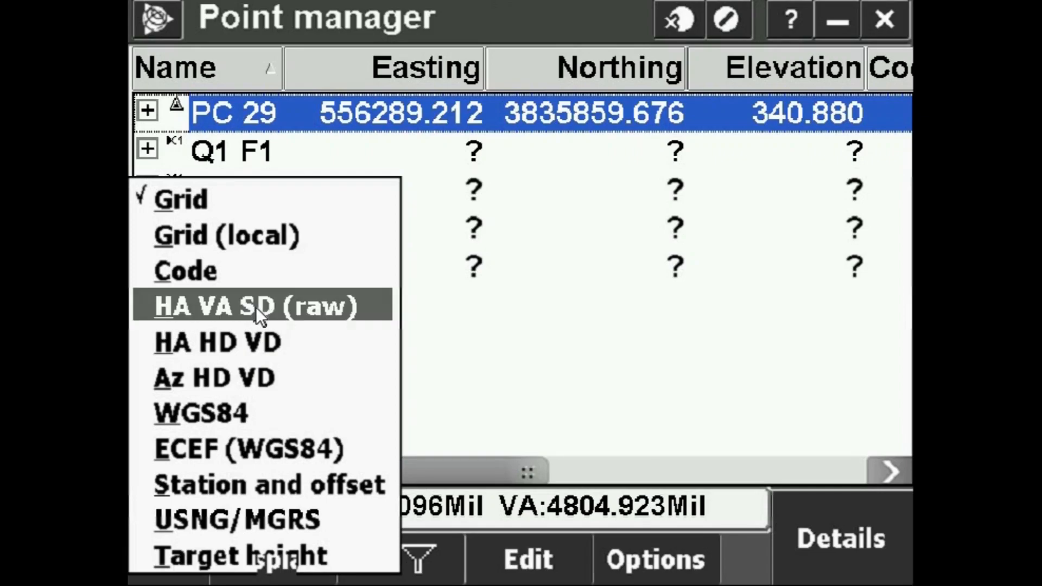
click(256, 307)
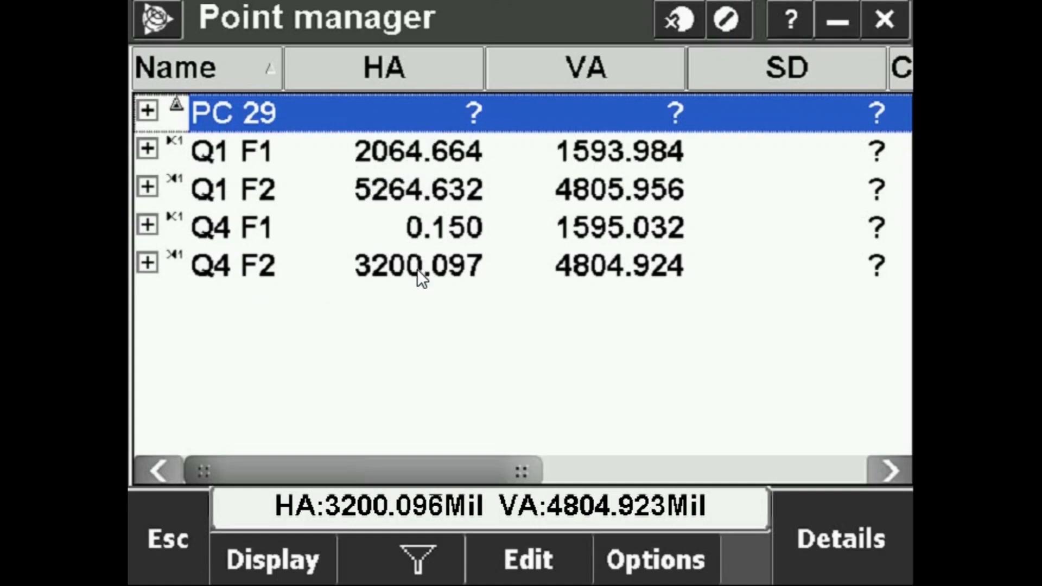
mouse_move(619, 213)
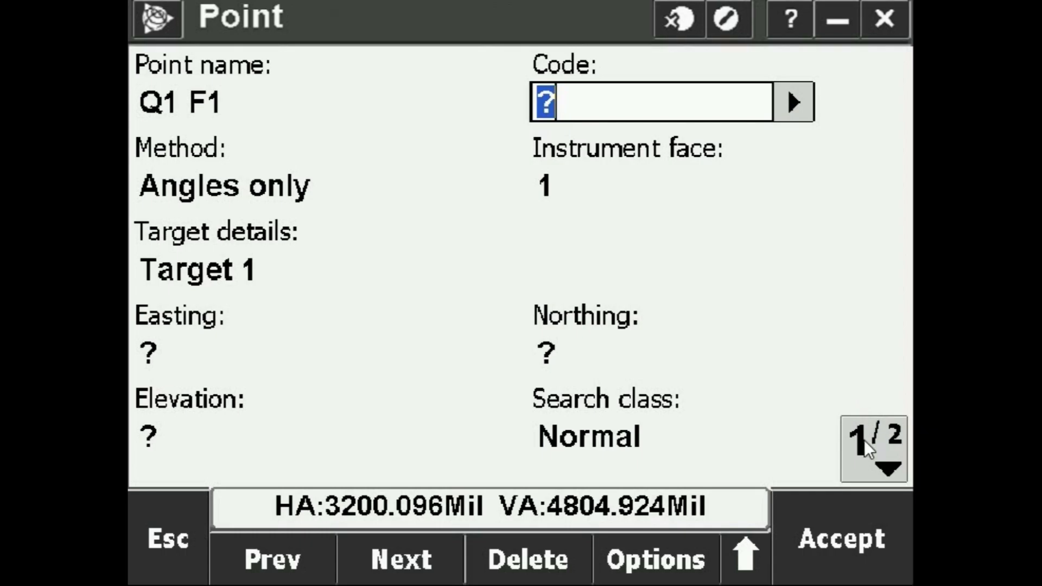
- Show page 2/2 of Q1 F1's details with its 0.005 Mil angle errors
click(892, 465)
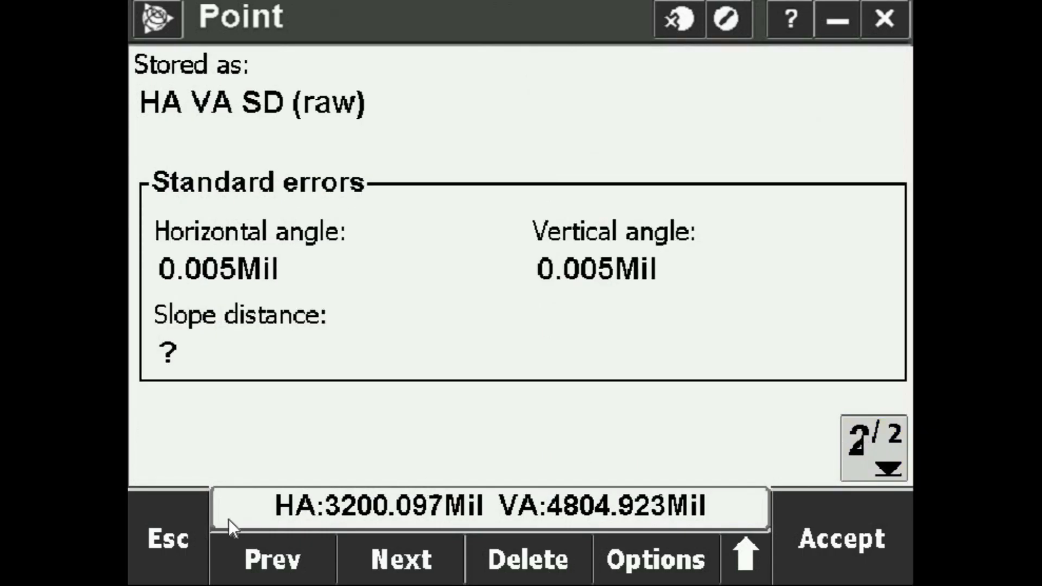